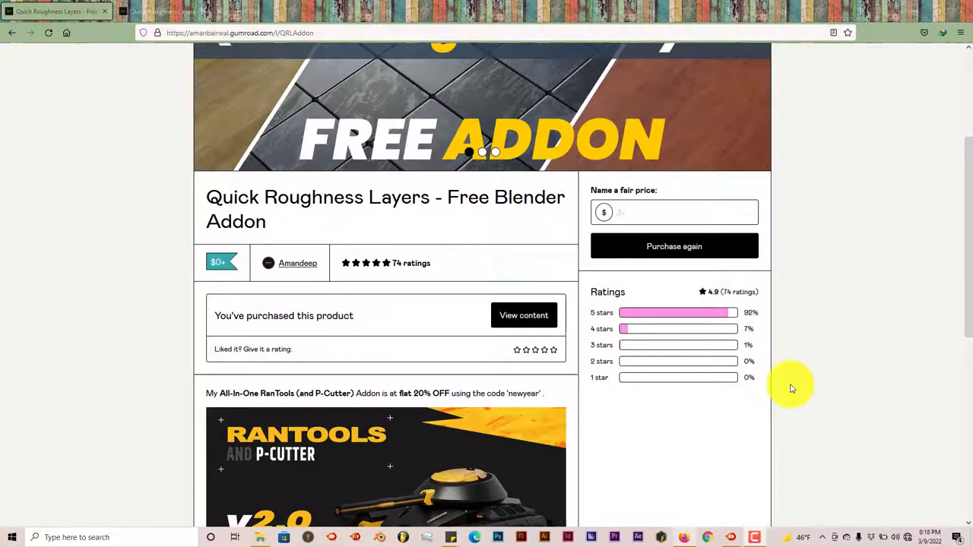
{"action": "mouse_move", "coordinate": [622, 395]}
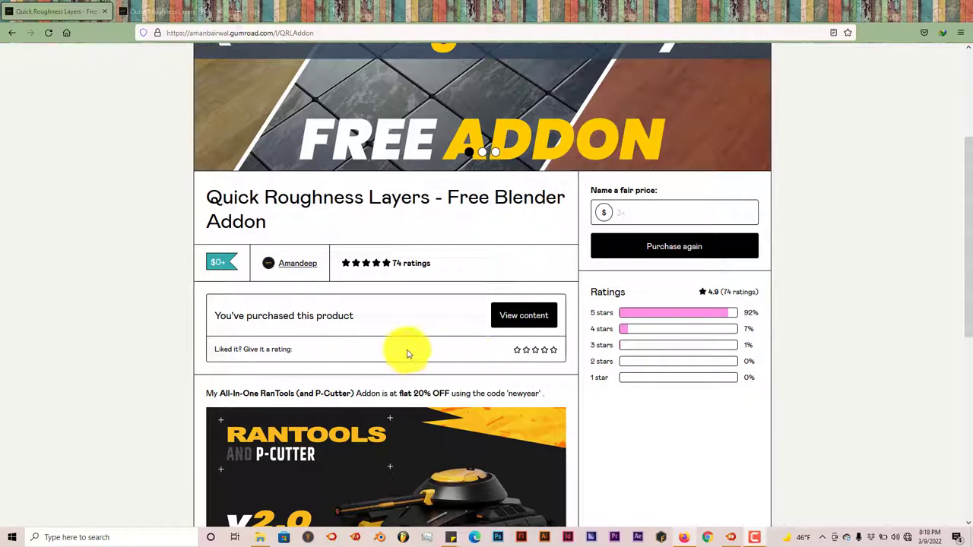
{"action": "mouse_move", "coordinate": [342, 333]}
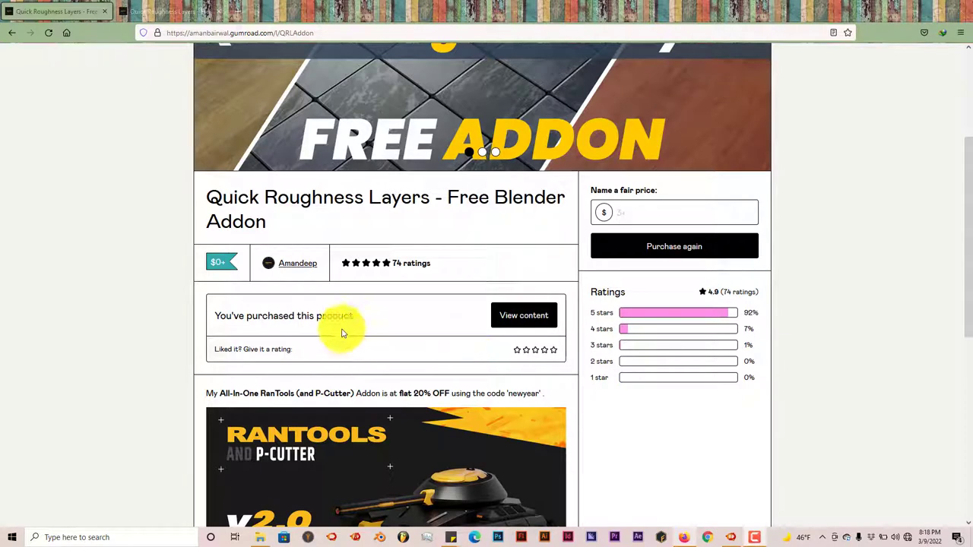
{"action": "mouse_move", "coordinate": [318, 335]}
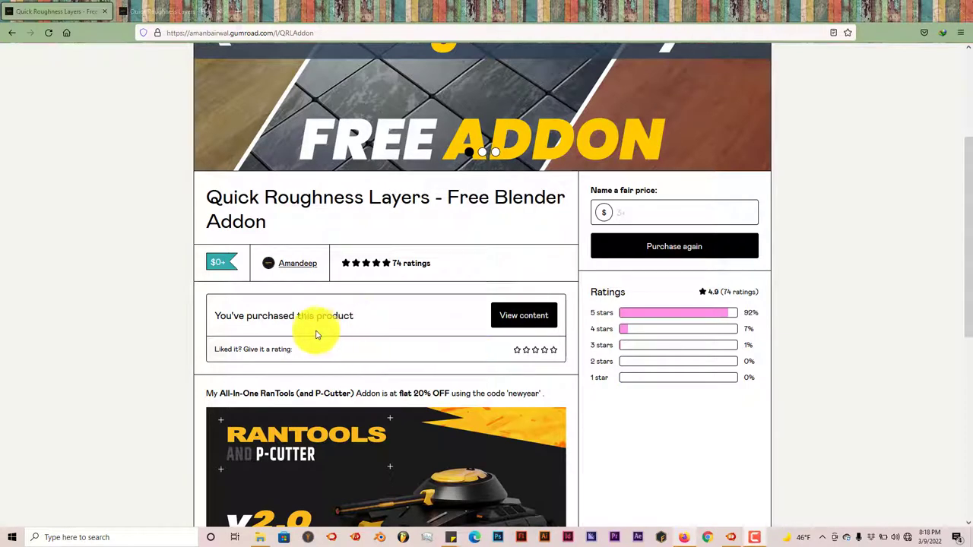
{"action": "mouse_move", "coordinate": [350, 205]}
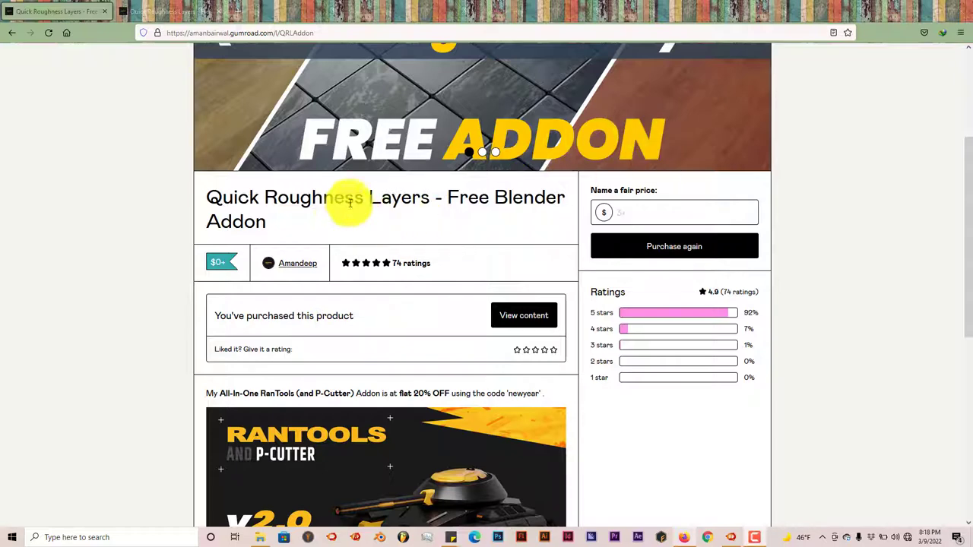
{"action": "mouse_move", "coordinate": [435, 246]}
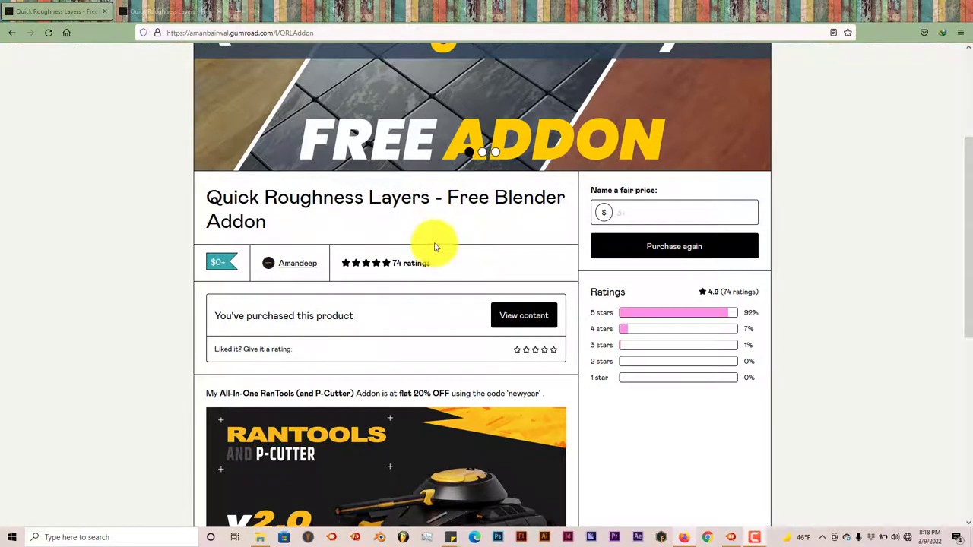
{"action": "mouse_move", "coordinate": [351, 302]}
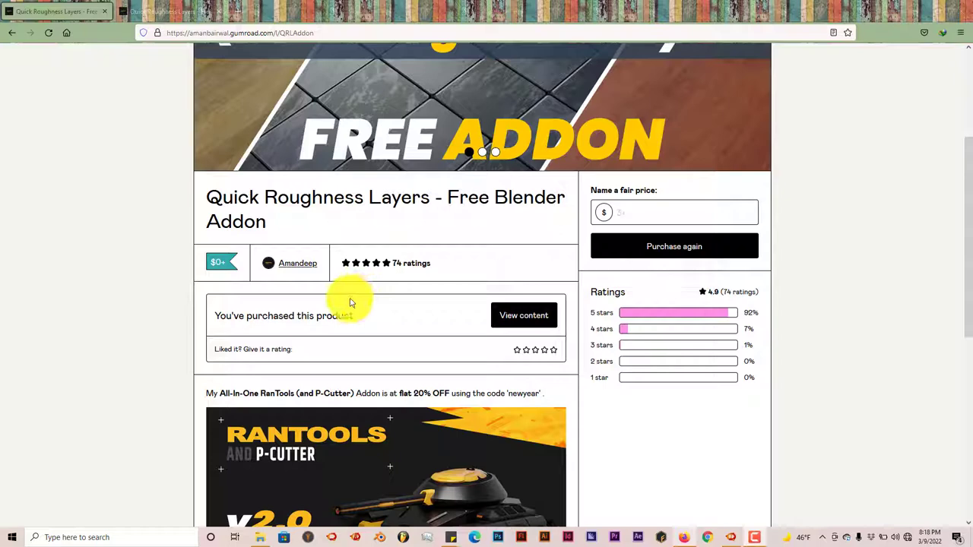
{"action": "mouse_move", "coordinate": [298, 263]}
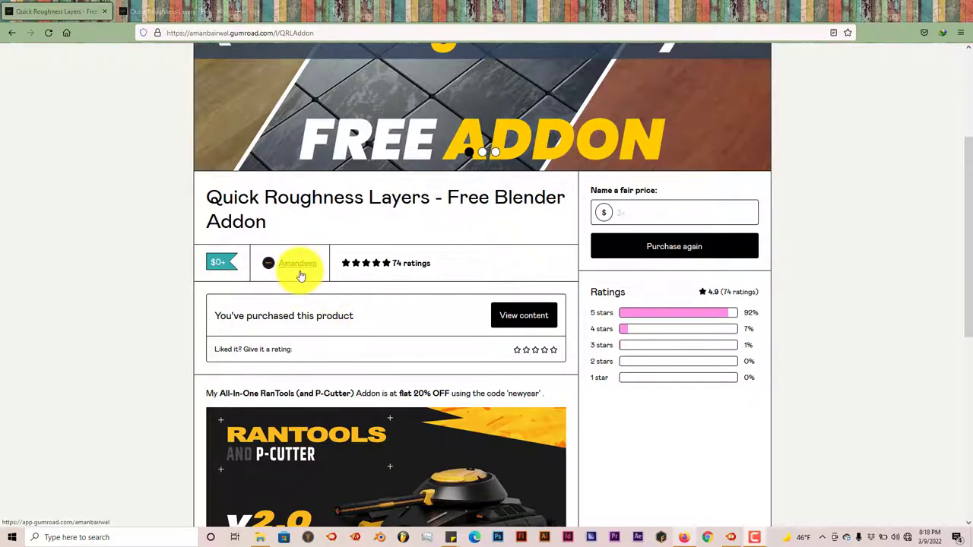
{"action": "mouse_move", "coordinate": [293, 319]}
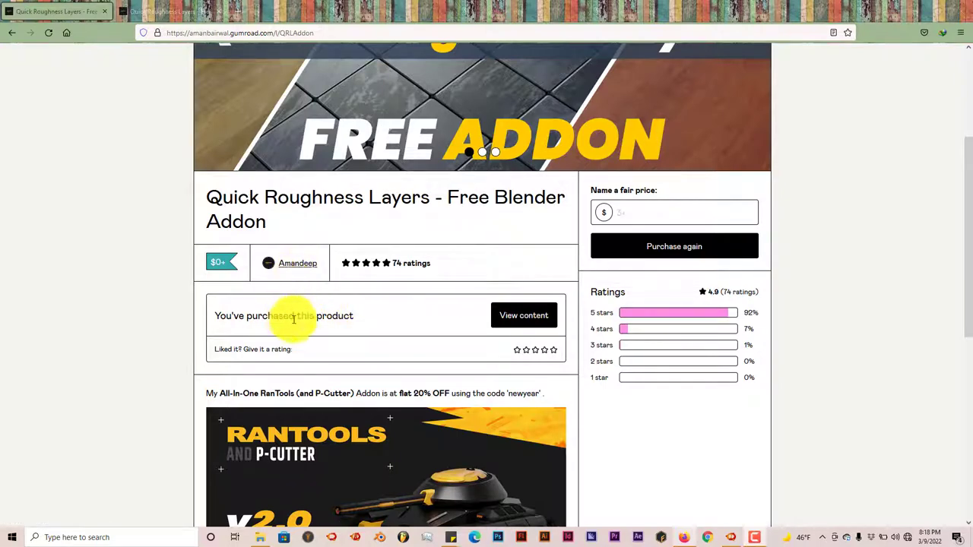
{"action": "mouse_move", "coordinate": [287, 340]}
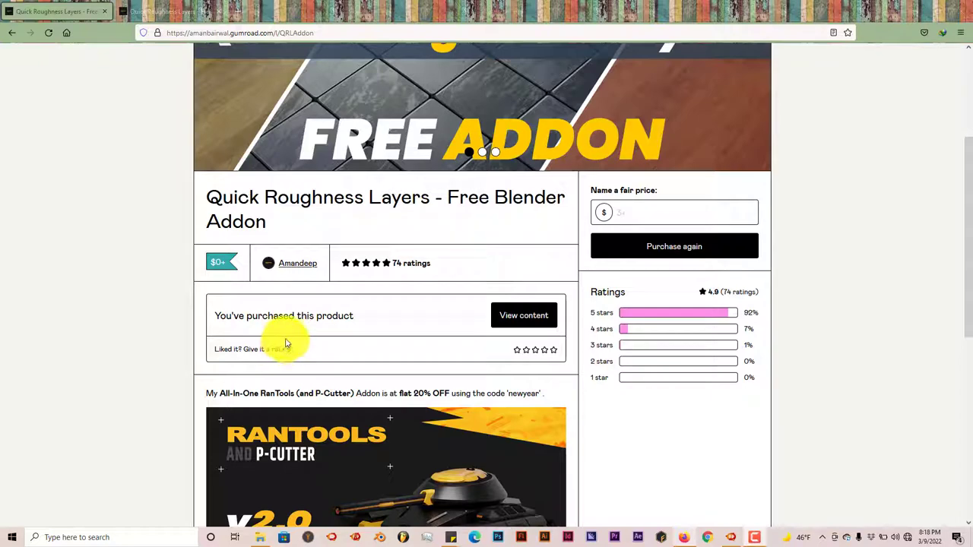
{"action": "mouse_move", "coordinate": [353, 216]}
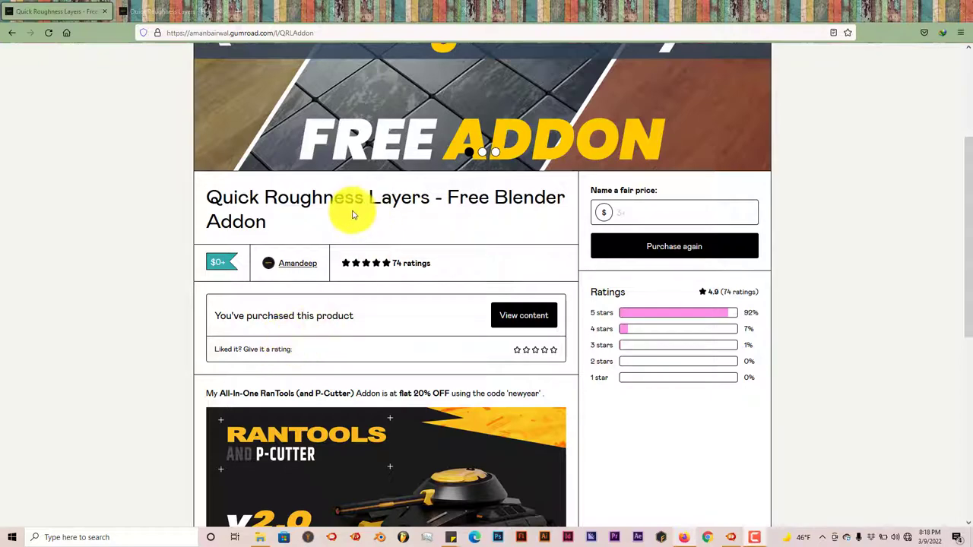
{"action": "mouse_move", "coordinate": [351, 222]}
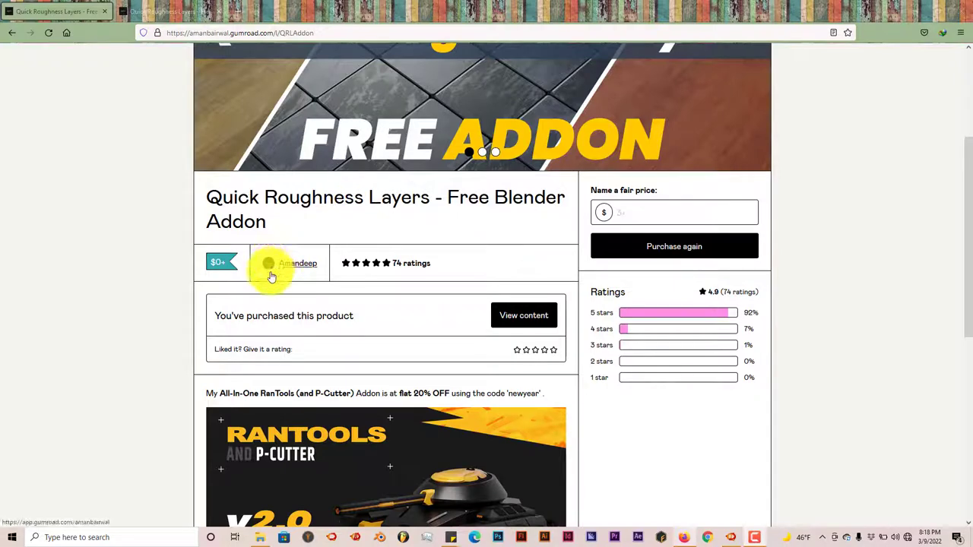
{"action": "mouse_move", "coordinate": [368, 205]}
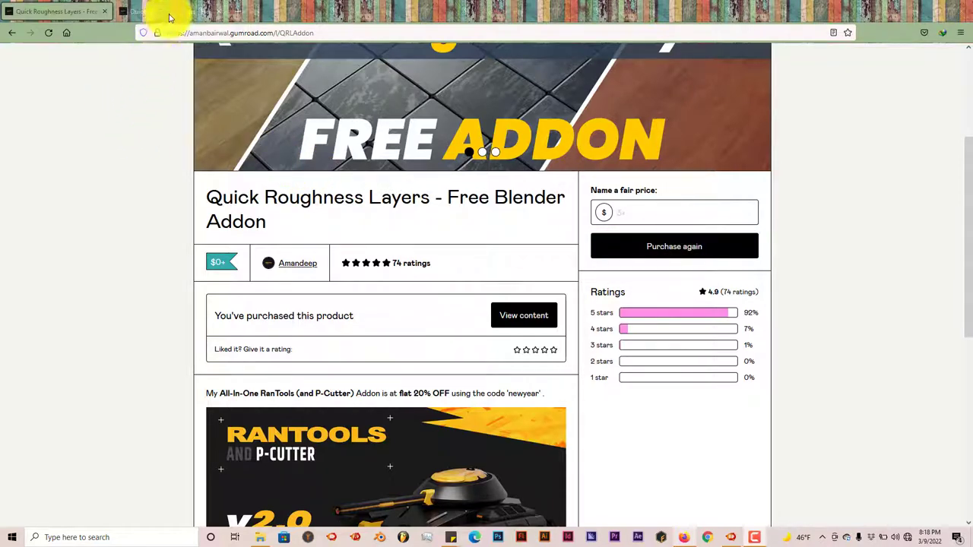
Step: Switch to the Quick Roughness Layers downloads page listing its two ZIP files
{"action": "left_click", "coordinate": [523, 315]}
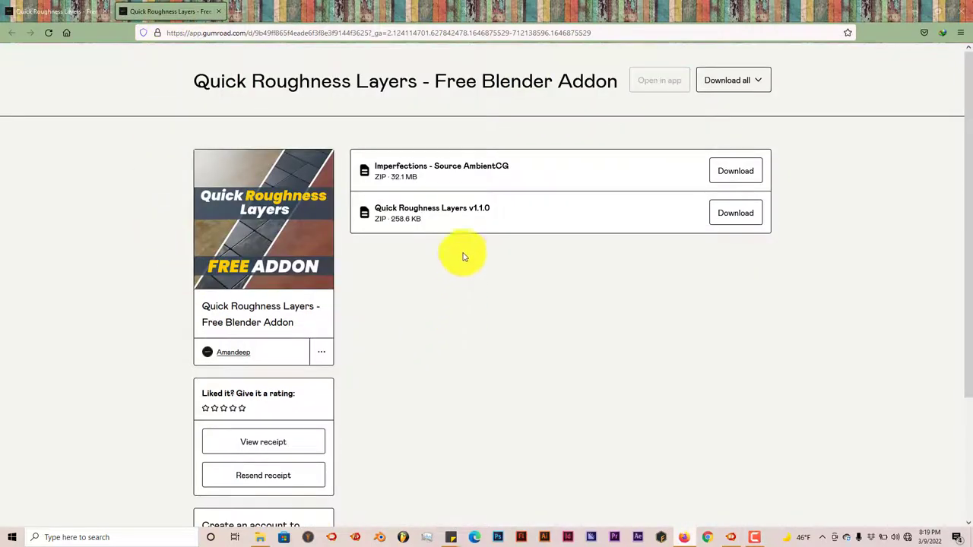
{"action": "mouse_move", "coordinate": [474, 219]}
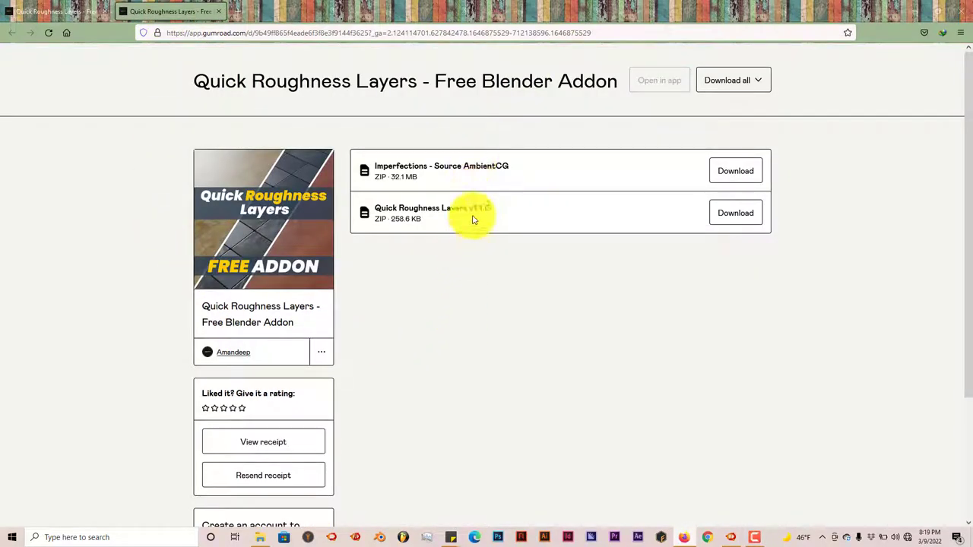
{"action": "mouse_move", "coordinate": [536, 216]}
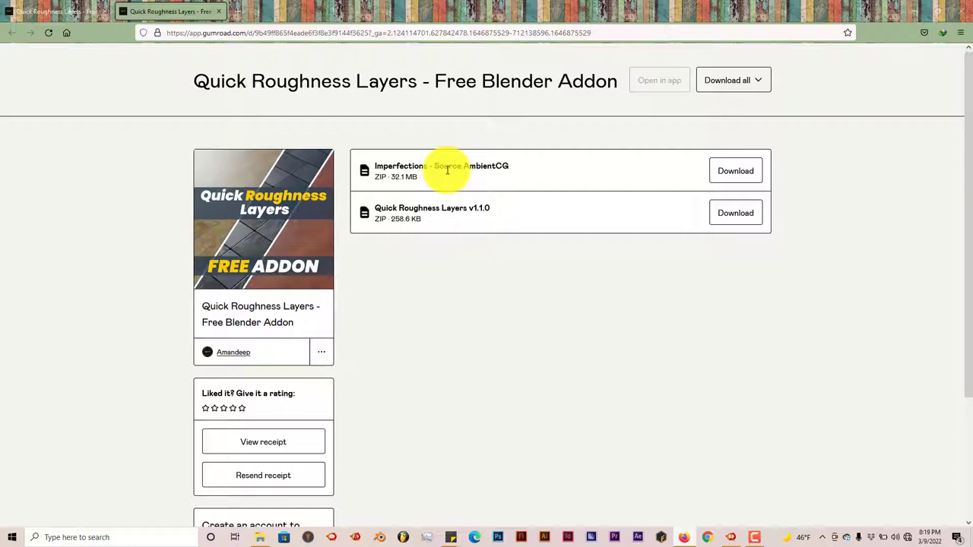
{"action": "mouse_move", "coordinate": [421, 219]}
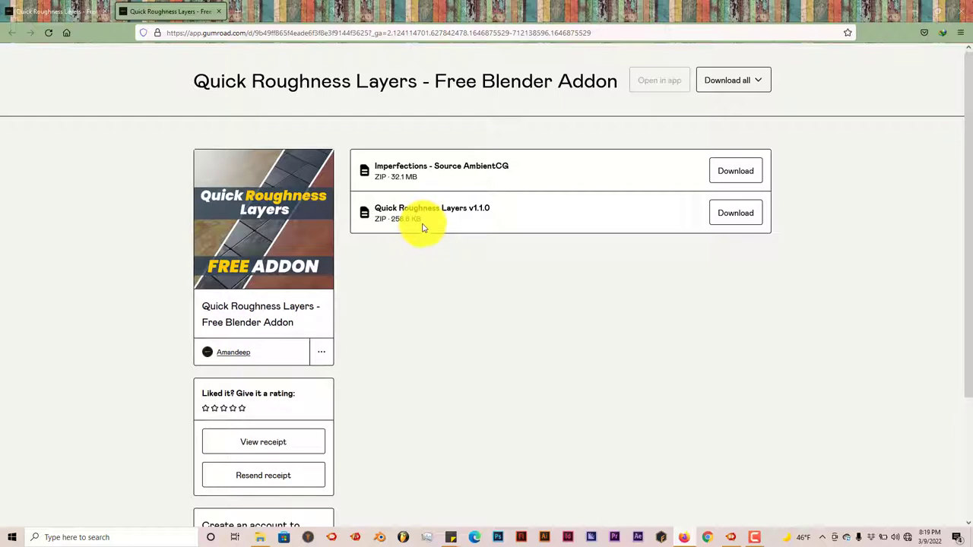
{"action": "mouse_move", "coordinate": [879, 75]}
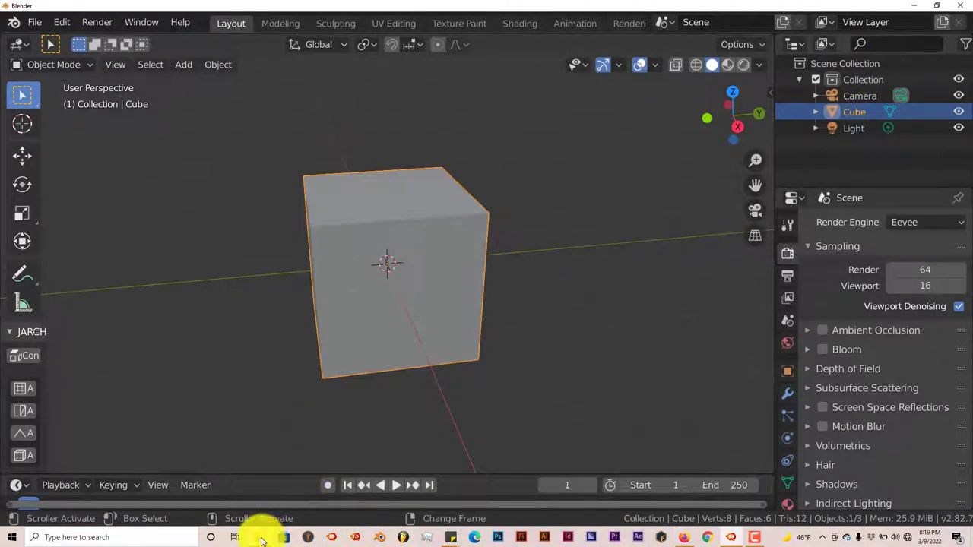
Step: Inspect the Imperfections - Source AmbientCG archive in the tut addons folder
{"action": "left_click", "coordinate": [260, 538]}
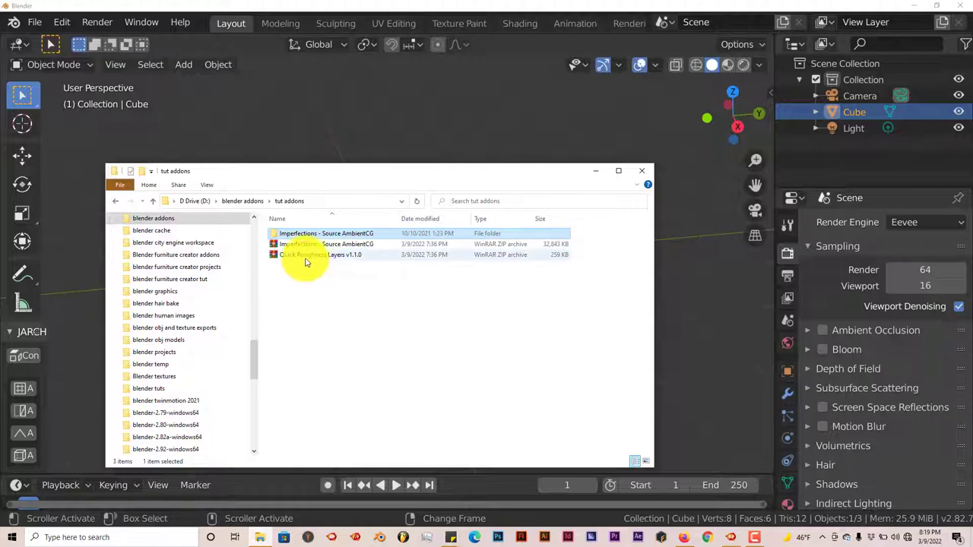
{"action": "mouse_move", "coordinate": [362, 256]}
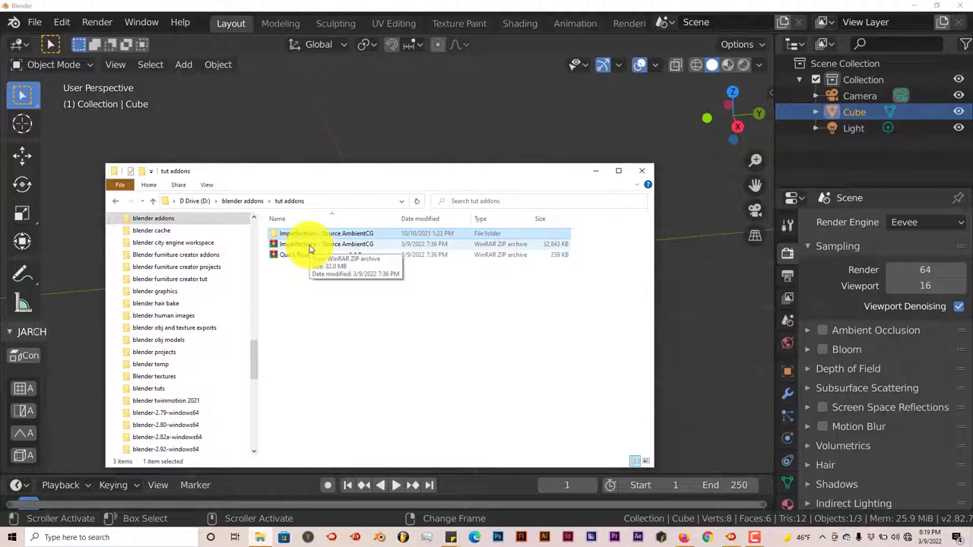
{"action": "left_click", "coordinate": [327, 243]}
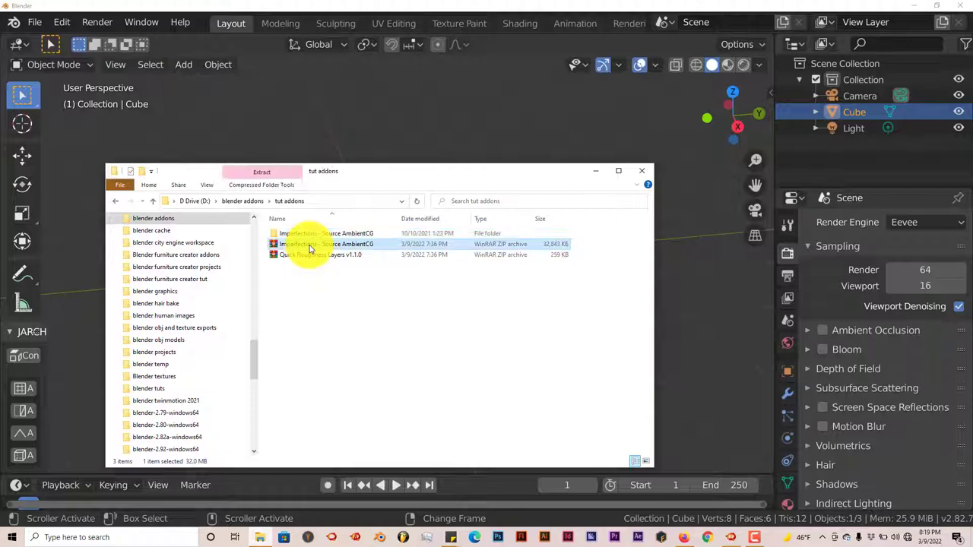
{"action": "right_click", "coordinate": [327, 243]}
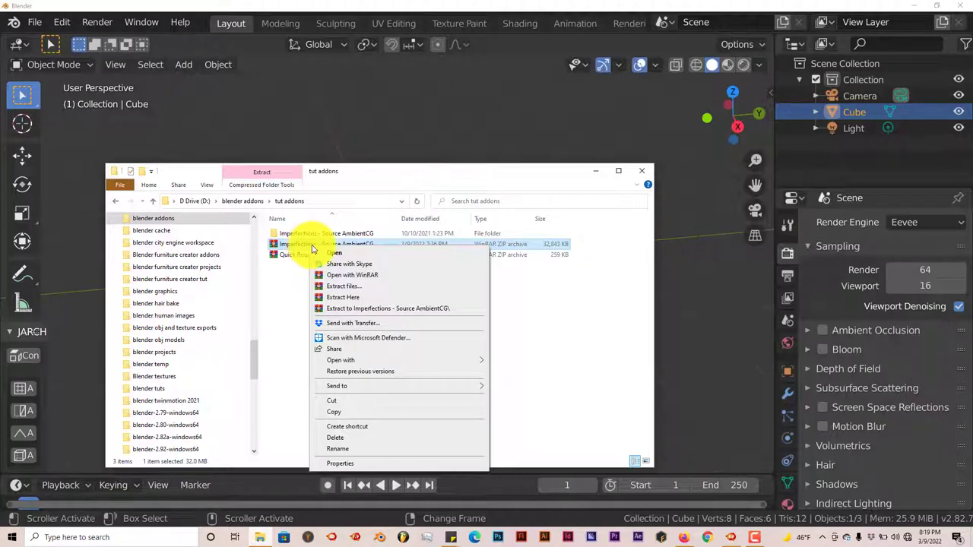
{"action": "mouse_move", "coordinate": [322, 289]}
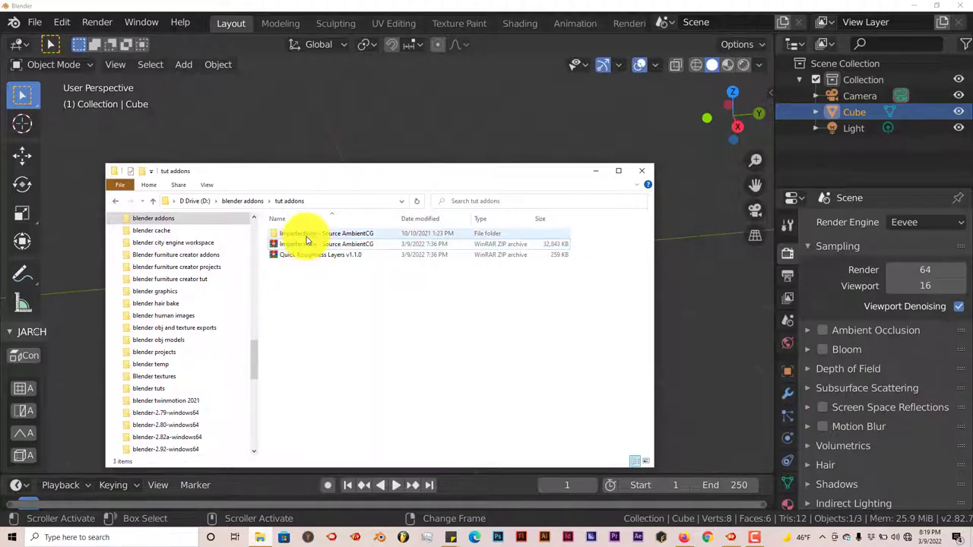
{"action": "mouse_move", "coordinate": [312, 240]}
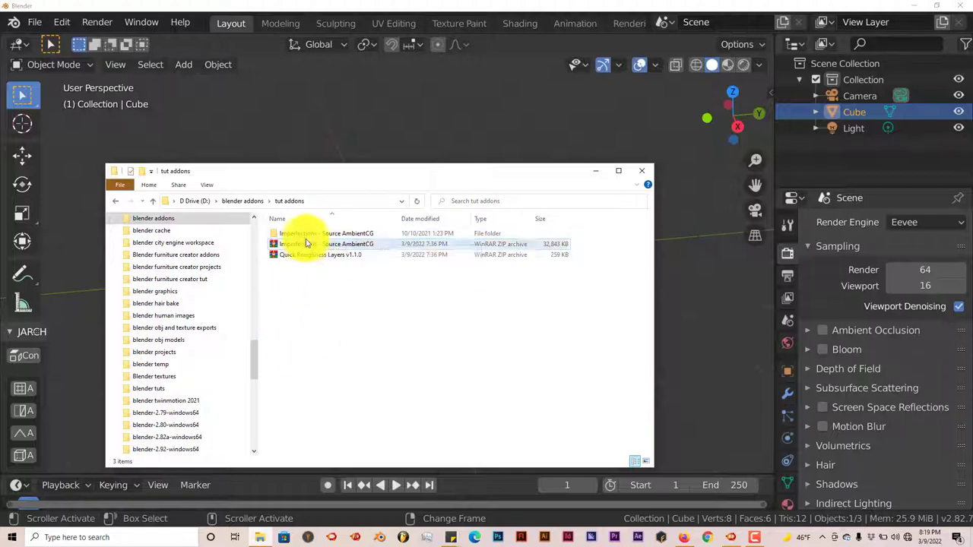
{"action": "double_click", "coordinate": [326, 243]}
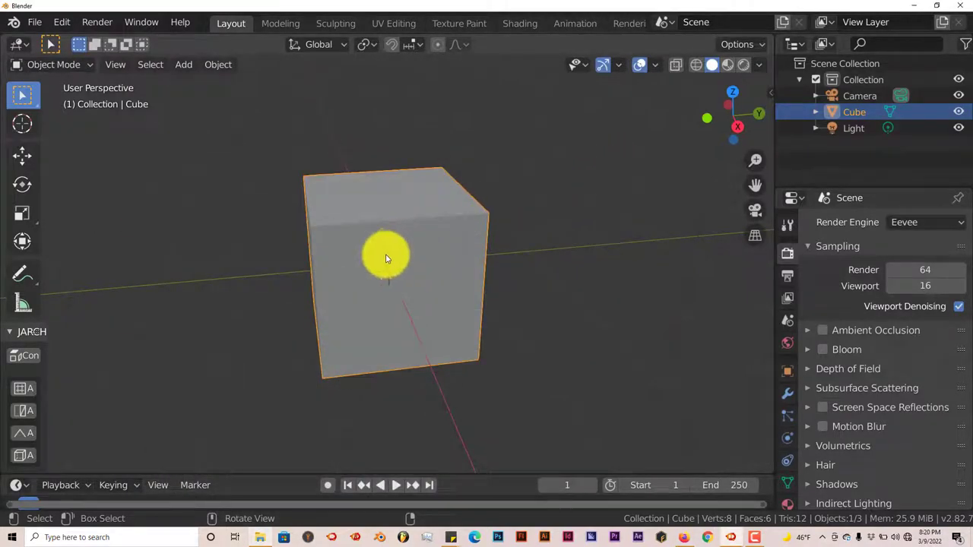
Step: Bring up Blender's Preferences from the Edit menu
{"action": "left_click", "coordinate": [61, 21]}
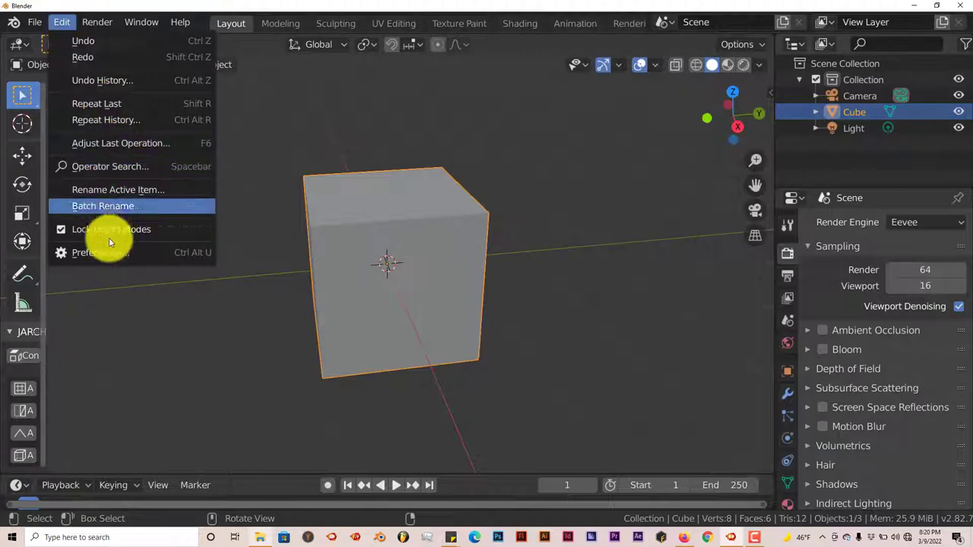
{"action": "left_click", "coordinate": [100, 253]}
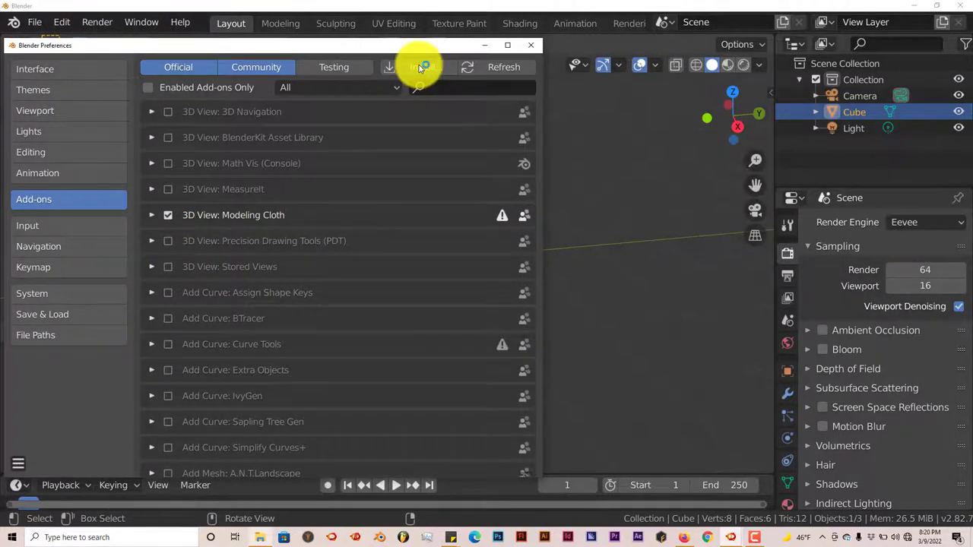
{"action": "left_click", "coordinate": [419, 67]}
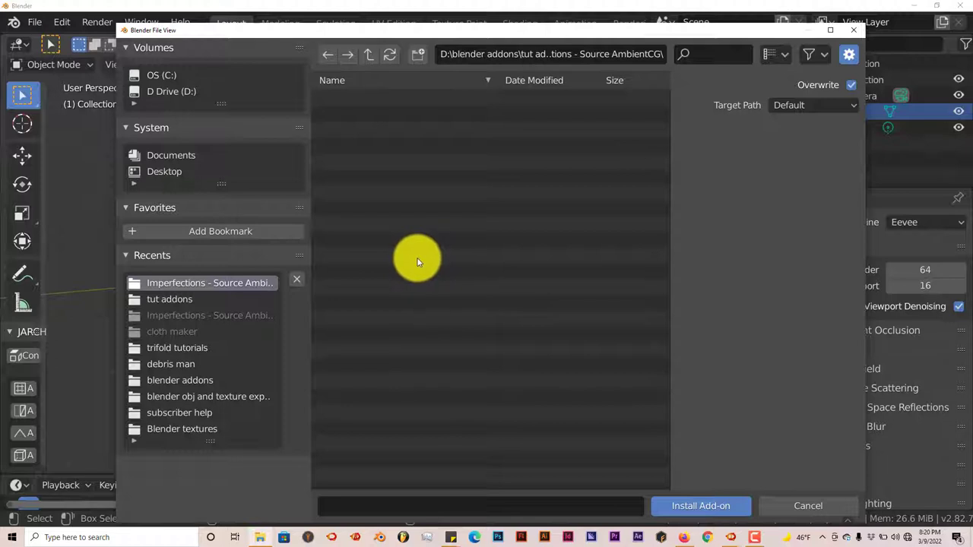
{"action": "mouse_move", "coordinate": [387, 328]}
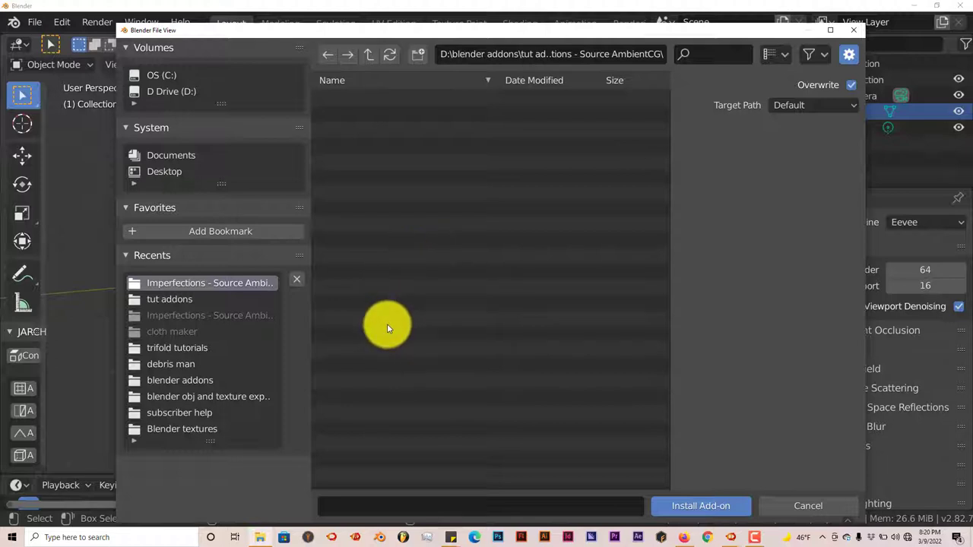
{"action": "mouse_move", "coordinate": [394, 322]}
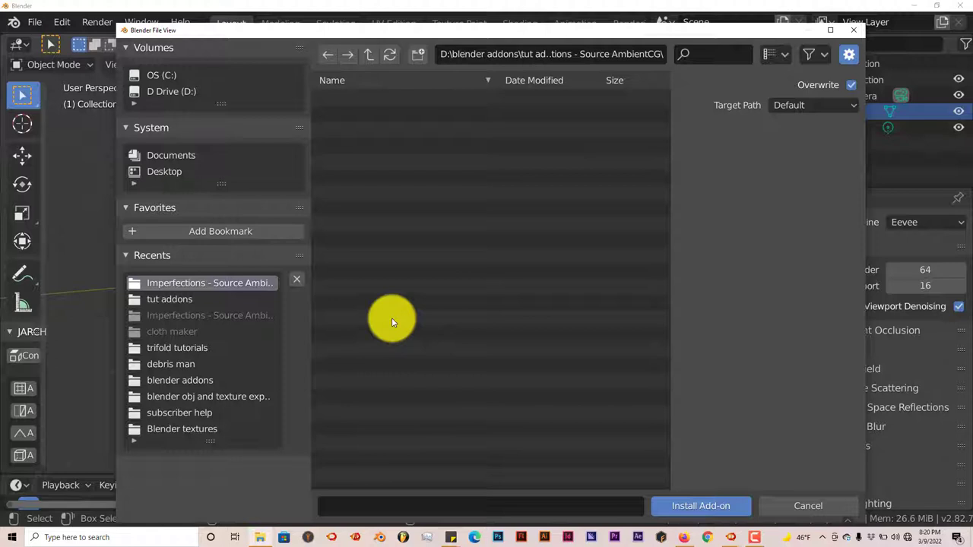
{"action": "mouse_move", "coordinate": [627, 123]}
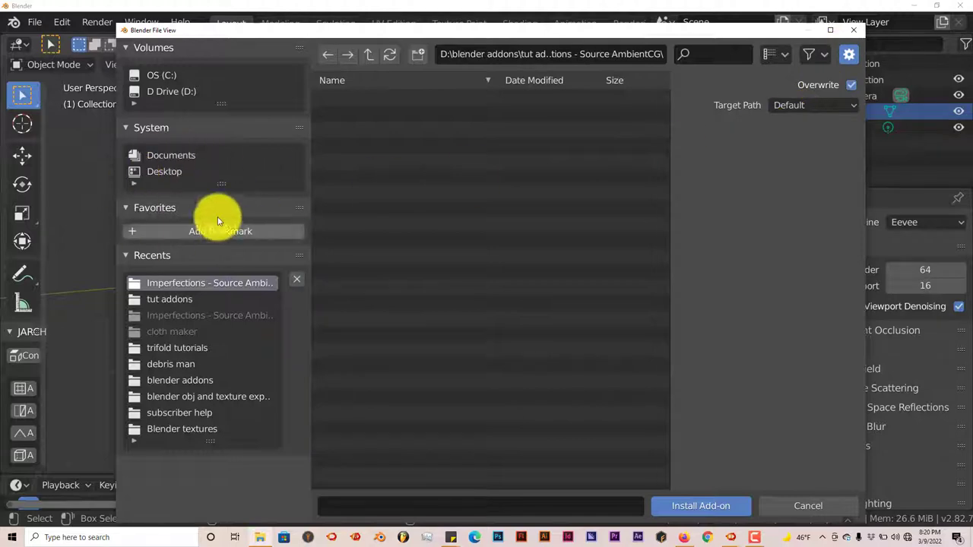
{"action": "mouse_move", "coordinate": [701, 505]}
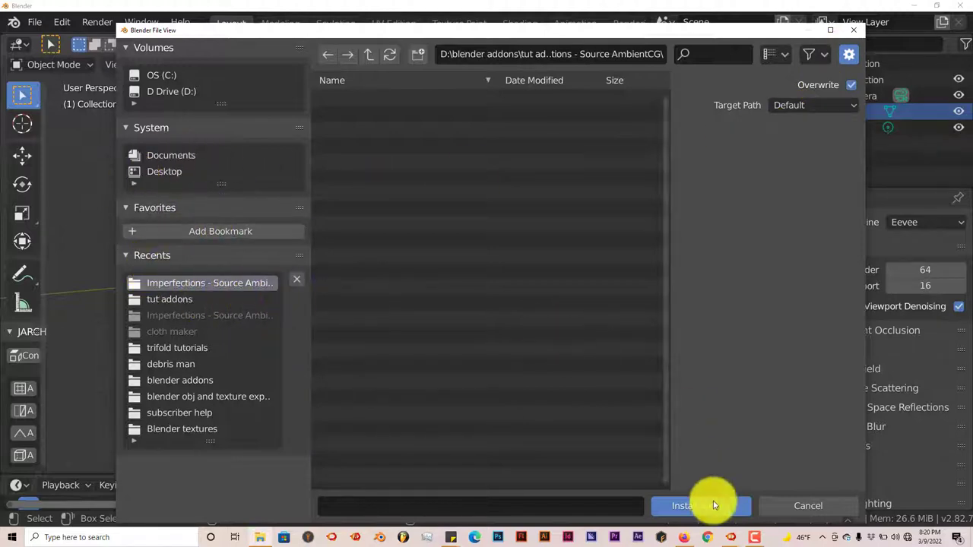
{"action": "mouse_move", "coordinate": [855, 30]}
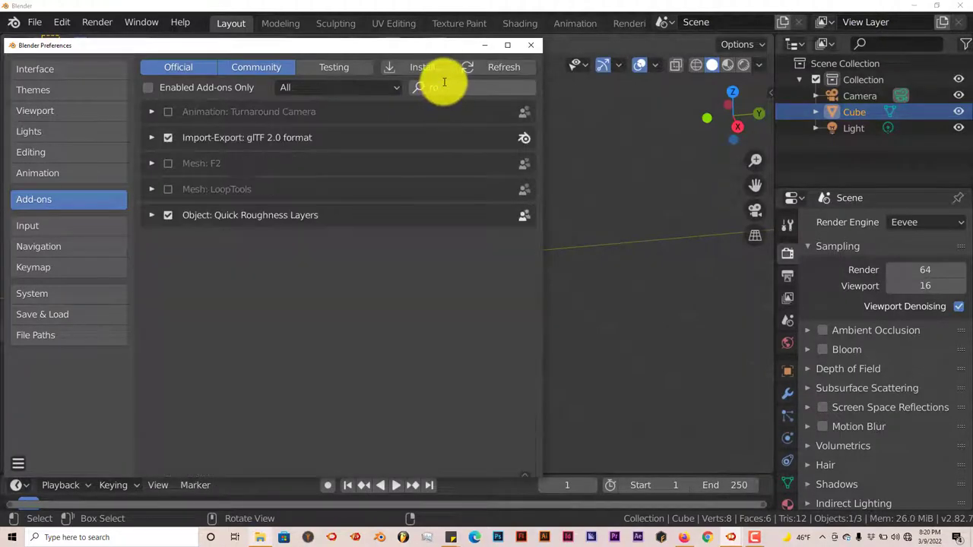
Step: Filter add-ons by 'rough' and expand the Quick Roughness Layers entry
{"action": "type", "text": "rough"}
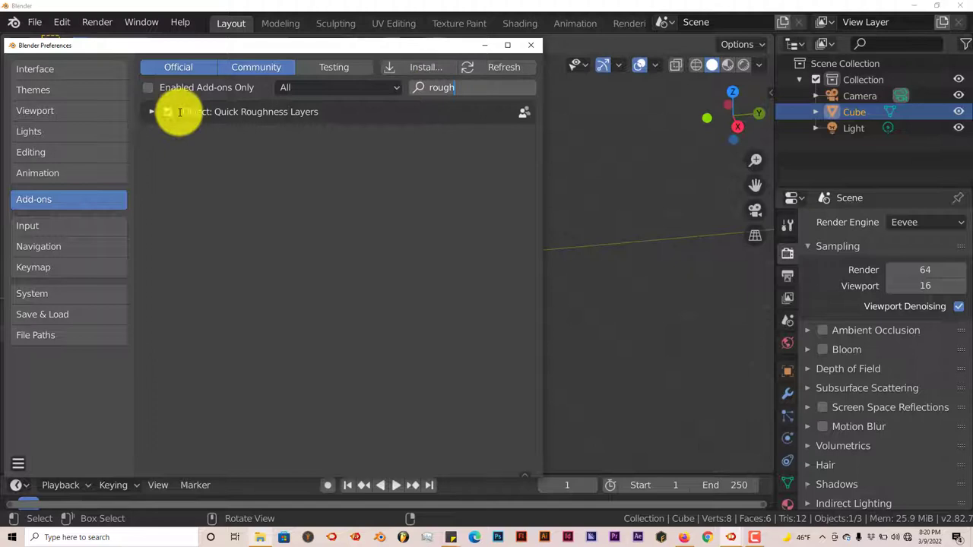
{"action": "left_click", "coordinate": [152, 112]}
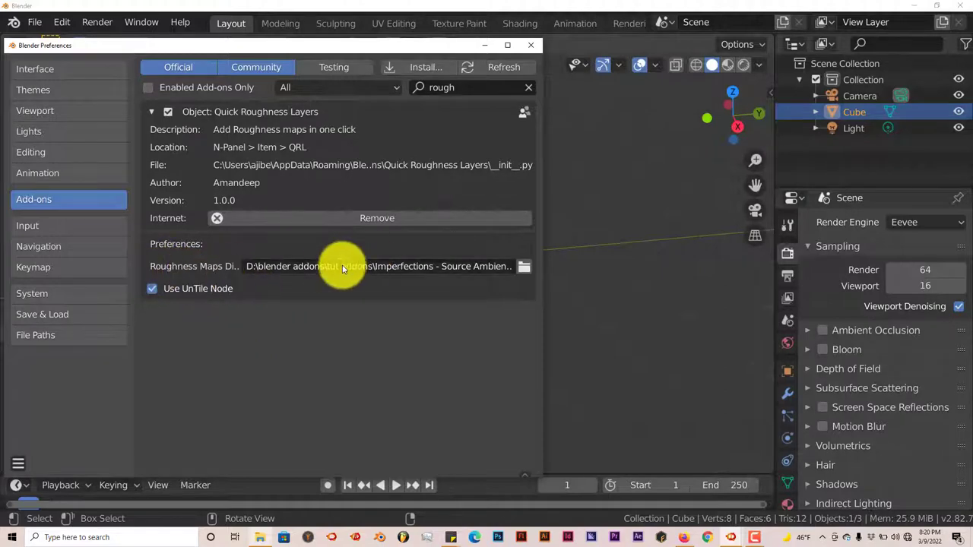
{"action": "mouse_move", "coordinate": [524, 266]}
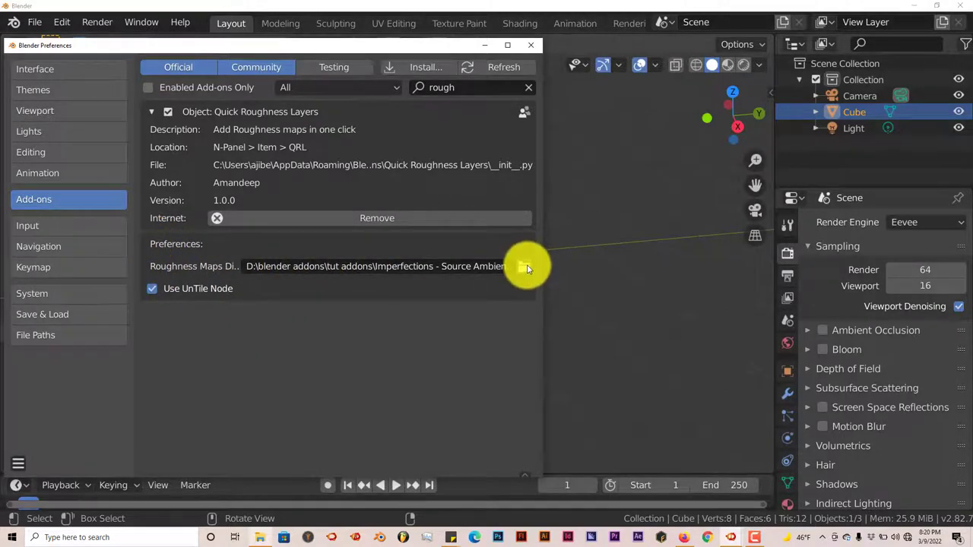
Step: Point the Roughness Maps Directory at the Imperfections - Source AmbientCG folder and accept
{"action": "left_click", "coordinate": [520, 266]}
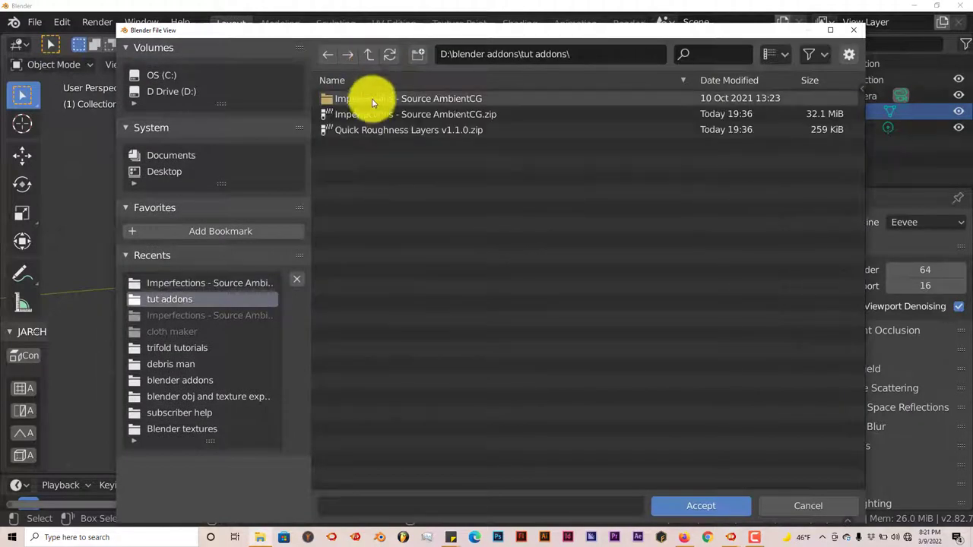
{"action": "left_click", "coordinate": [372, 97]}
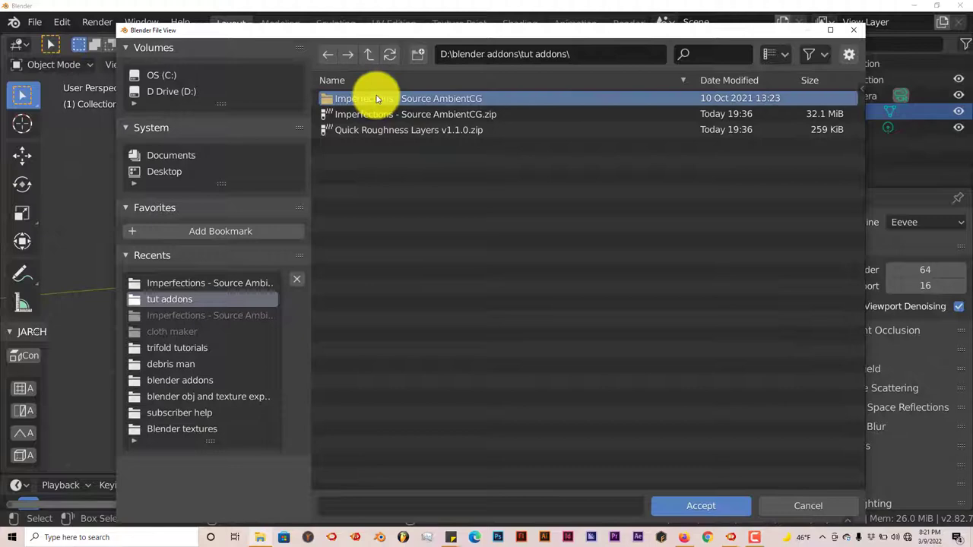
{"action": "double_click", "coordinate": [408, 98]}
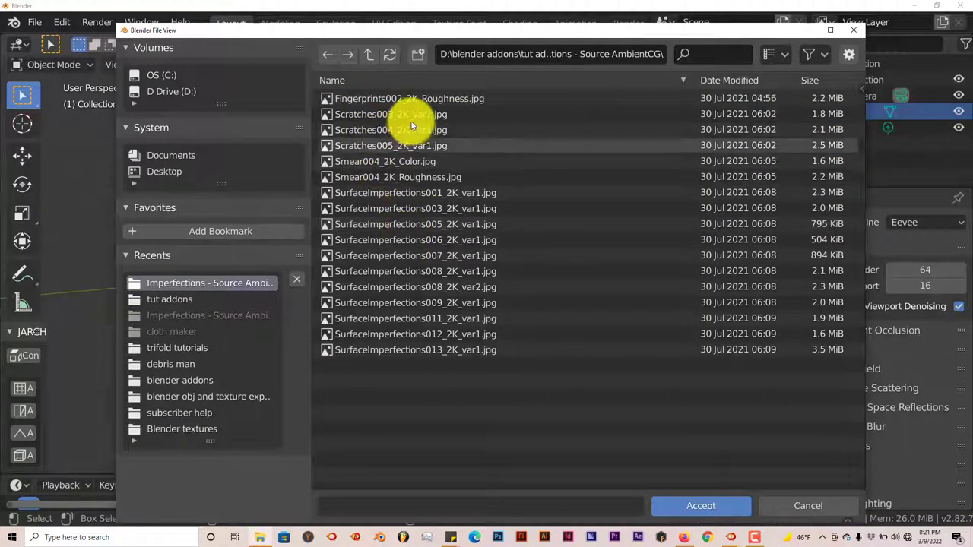
{"action": "mouse_move", "coordinate": [714, 483]}
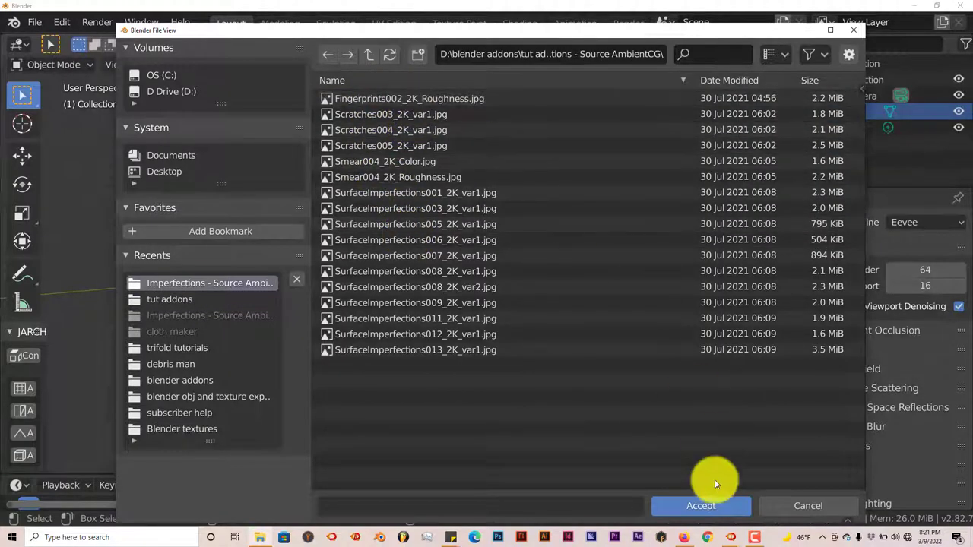
{"action": "left_click", "coordinate": [700, 505]}
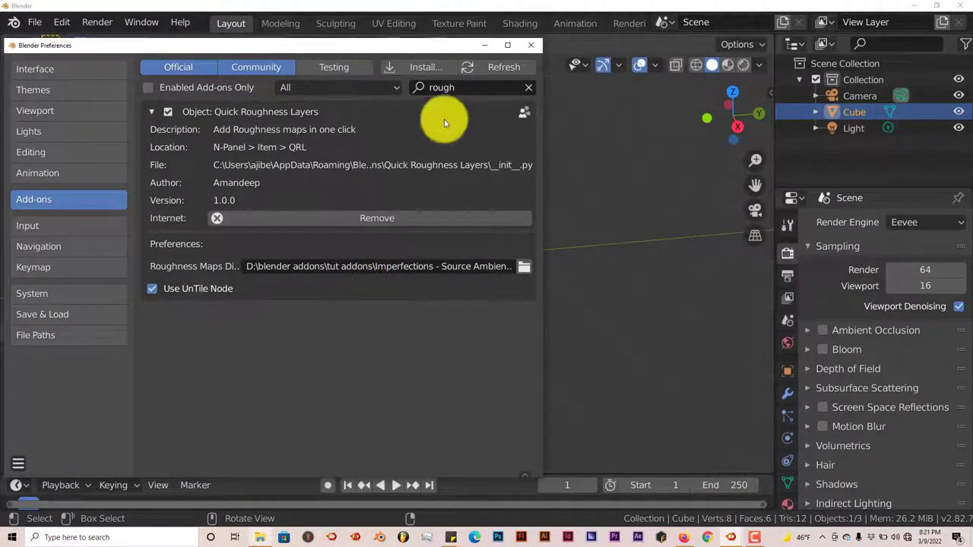
Step: Close Preferences and scroll the sidebar down to the QRL panel
{"action": "left_click", "coordinate": [530, 46]}
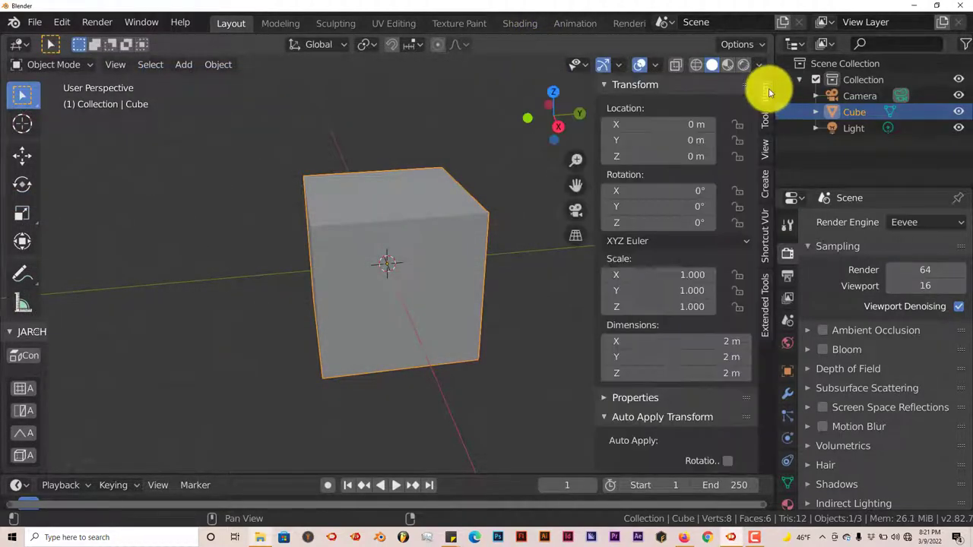
{"action": "scroll", "scroll_direction": "down", "scroll_amount": 3}
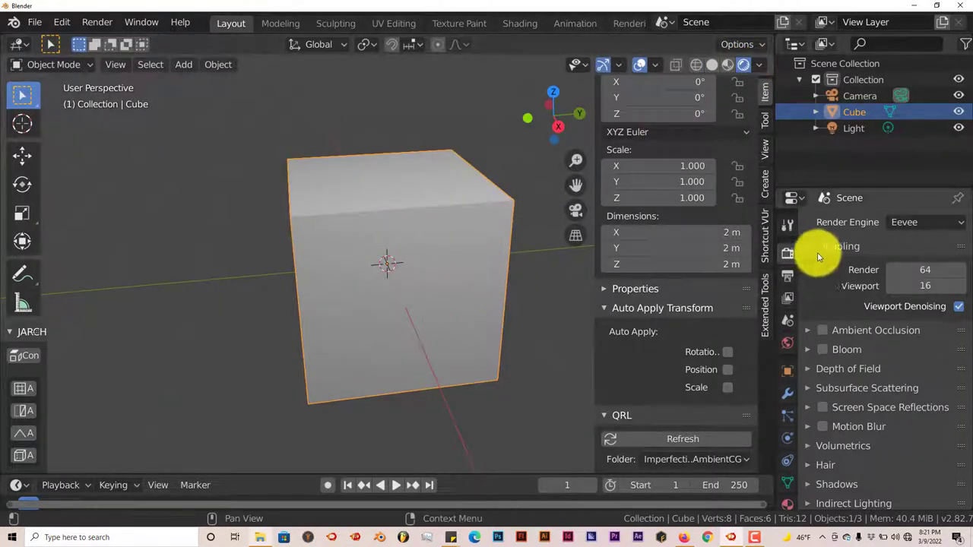
{"action": "mouse_move", "coordinate": [920, 222]}
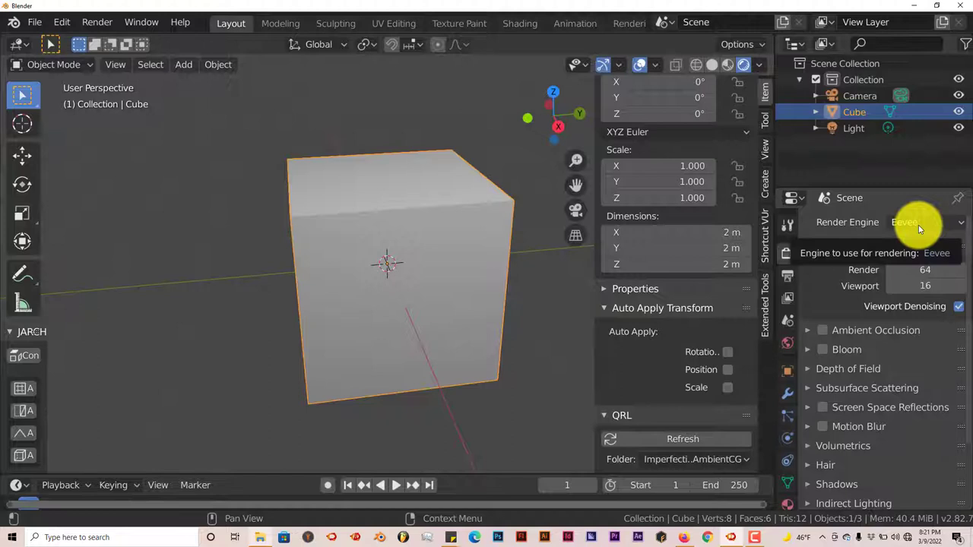
{"action": "mouse_move", "coordinate": [851, 231]}
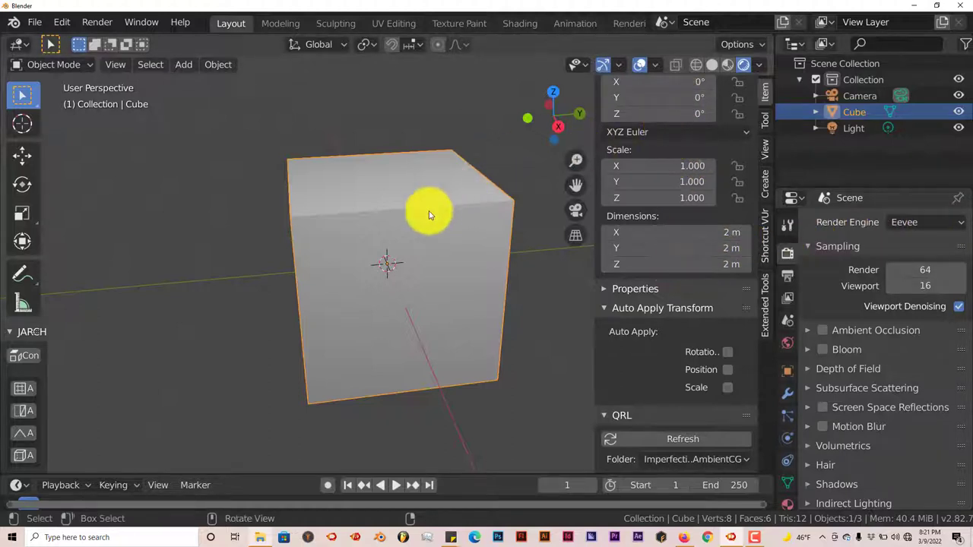
{"action": "mouse_move", "coordinate": [393, 234]}
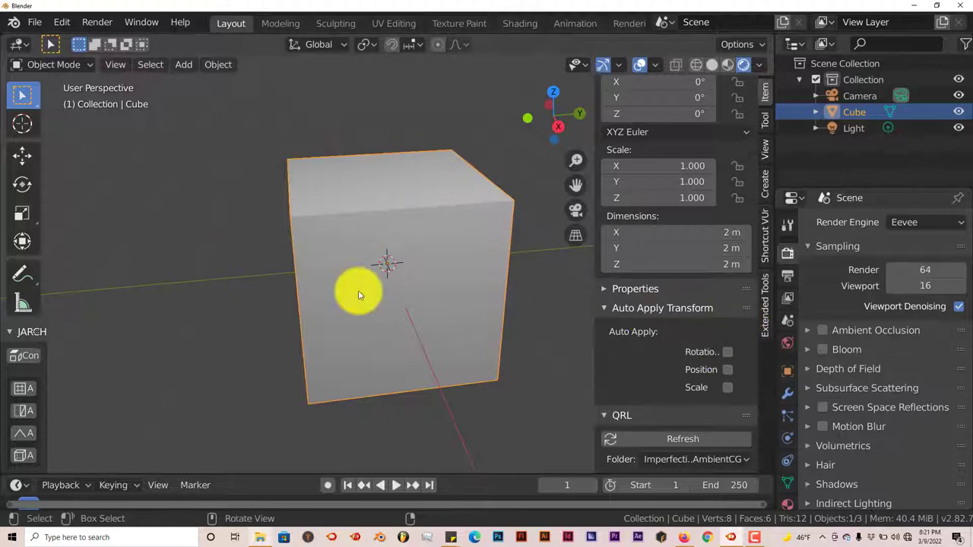
{"action": "mouse_move", "coordinate": [319, 277]}
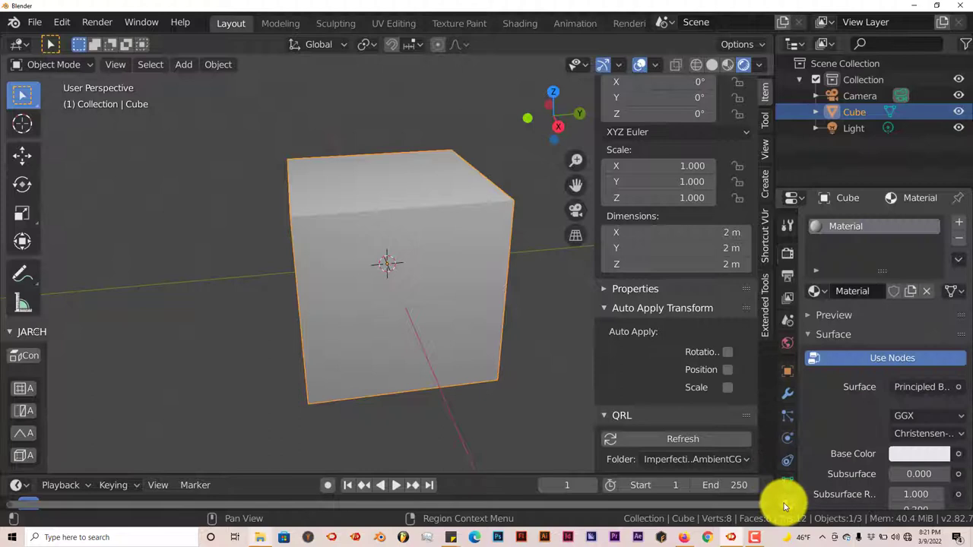
{"action": "scroll", "scroll_direction": "down", "scroll_amount": 3}
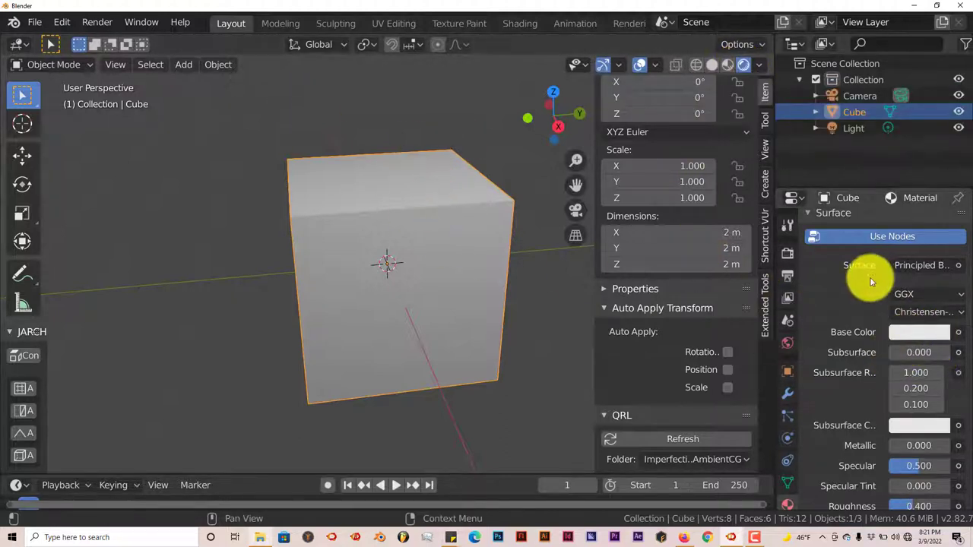
{"action": "scroll", "scroll_direction": "down", "scroll_amount": 3}
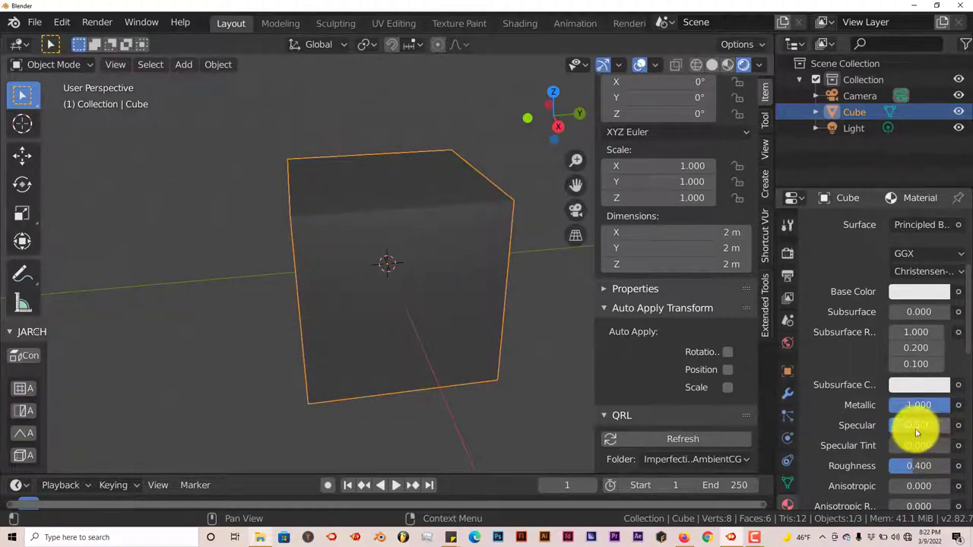
{"action": "left_click", "coordinate": [918, 426]}
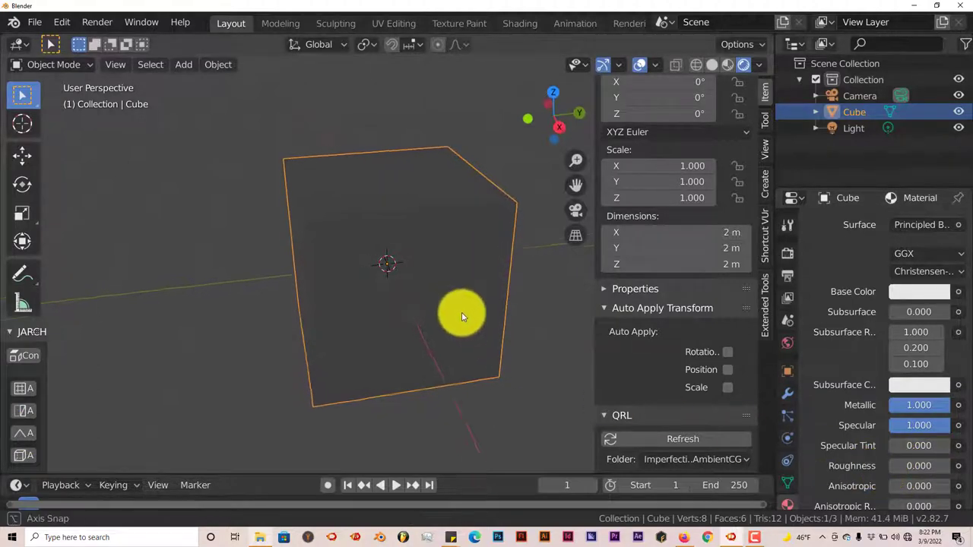
{"action": "left_click_drag", "start_coordinate": [459, 315], "coordinate": [380, 135]}
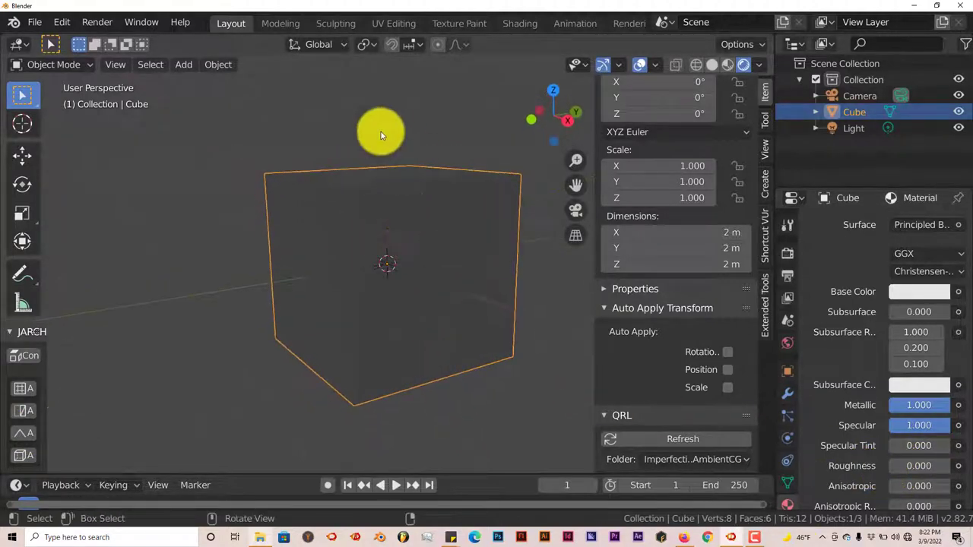
{"action": "left_click_drag", "start_coordinate": [380, 134], "coordinate": [377, 194]}
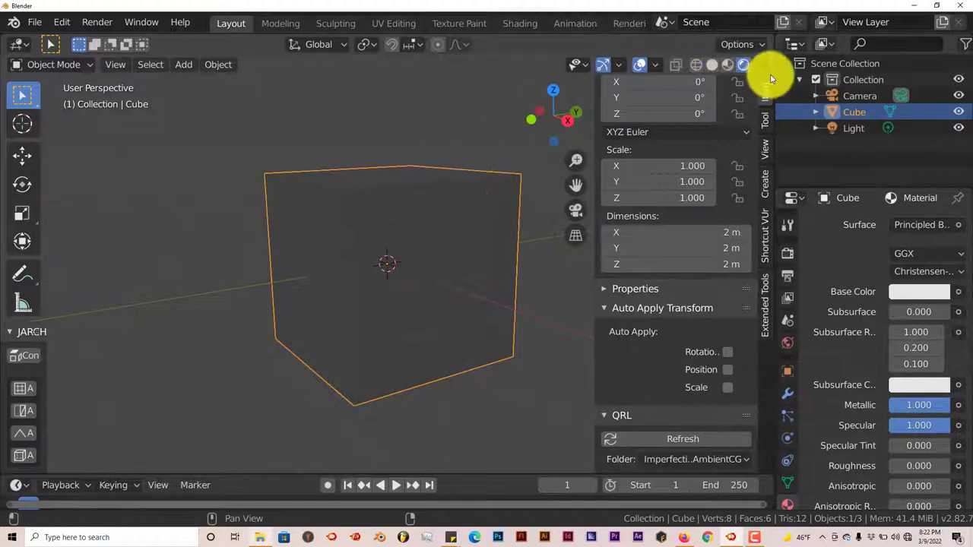
Step: Disable Scene World lighting and choose the forest HDRI for the viewport
{"action": "left_click", "coordinate": [745, 64]}
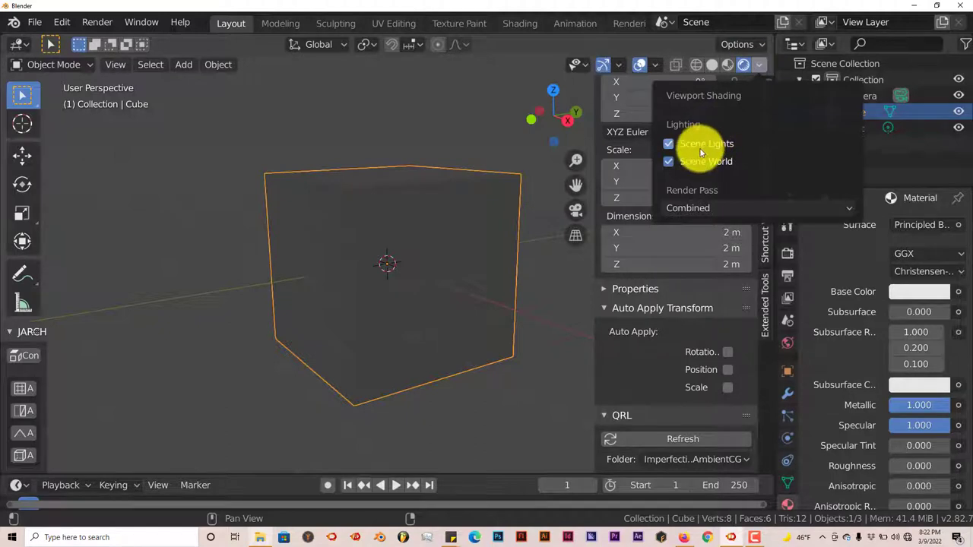
{"action": "left_click", "coordinate": [669, 161]}
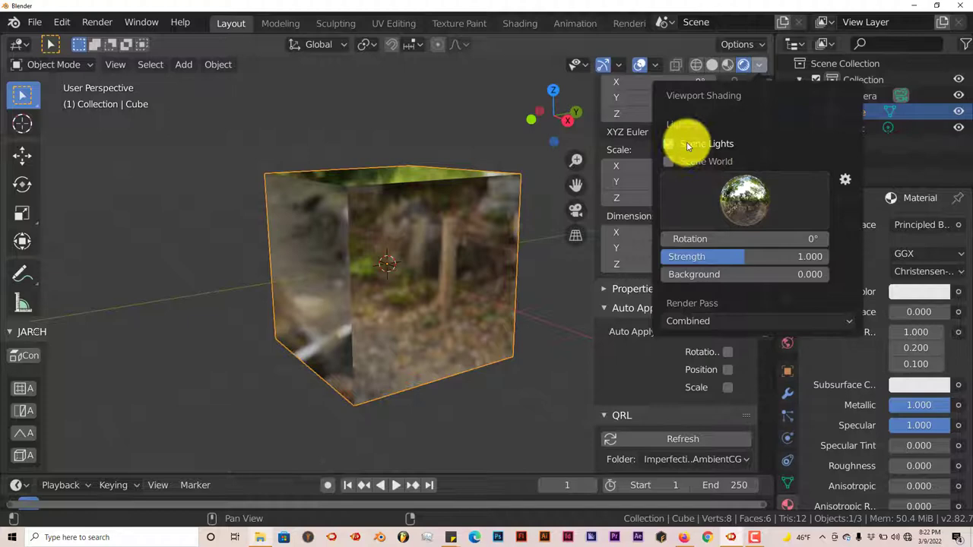
{"action": "left_click", "coordinate": [743, 200]}
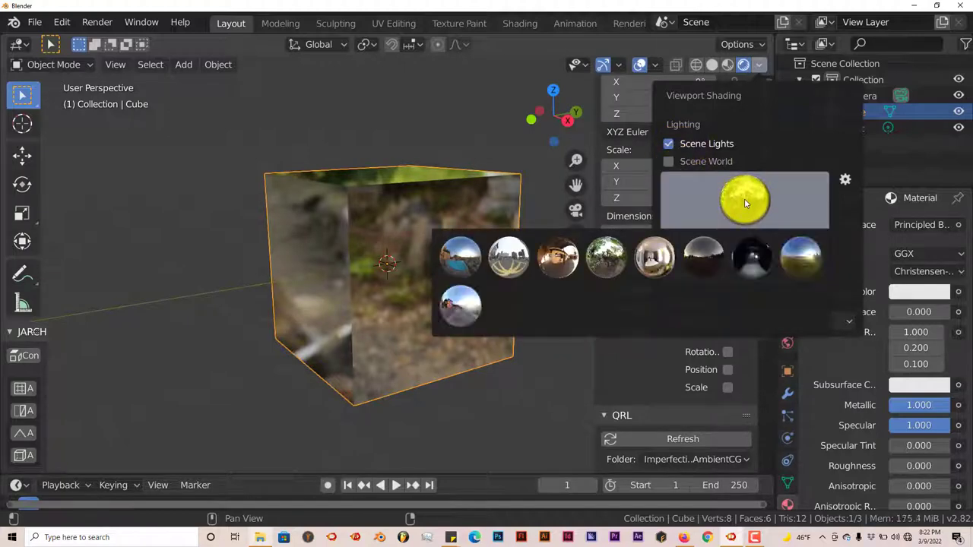
{"action": "left_click", "coordinate": [752, 259]}
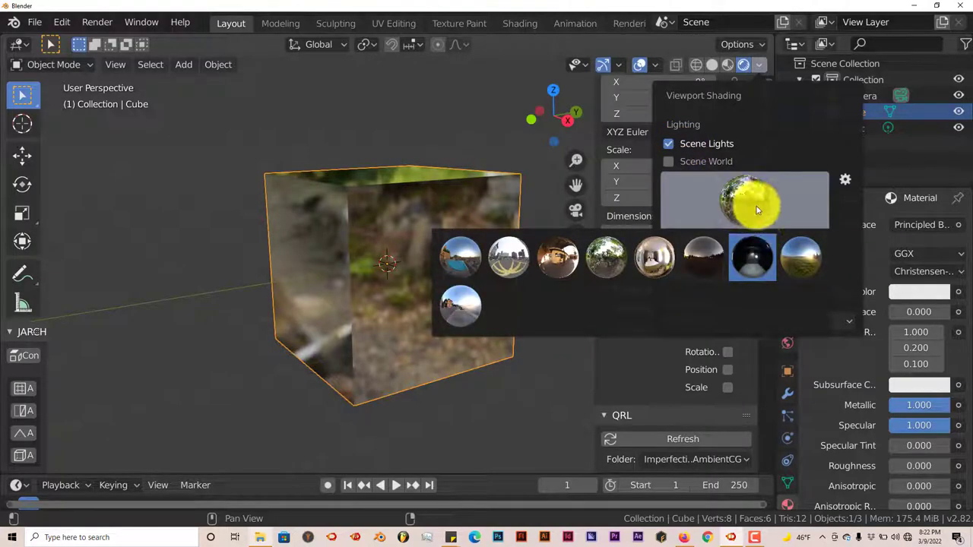
{"action": "mouse_move", "coordinate": [757, 209]}
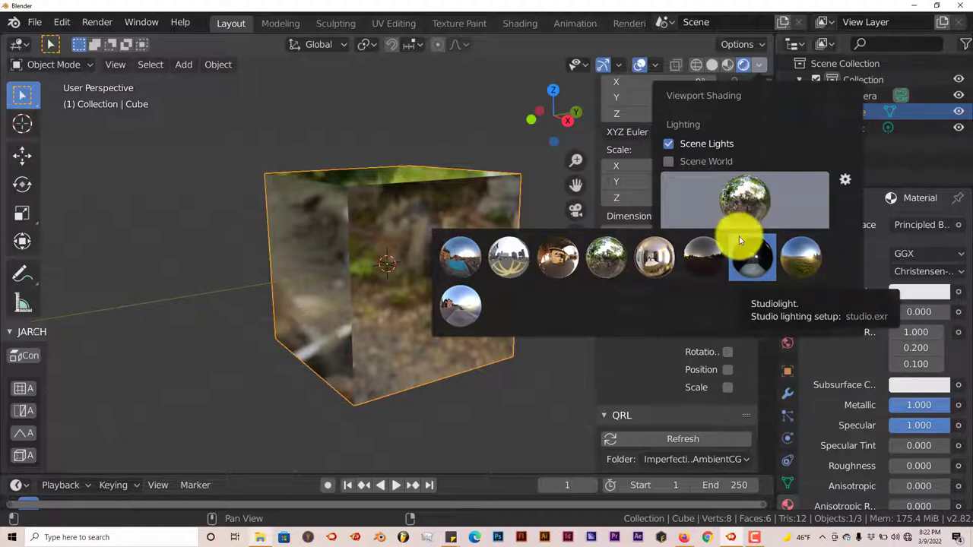
{"action": "left_click", "coordinate": [753, 259]}
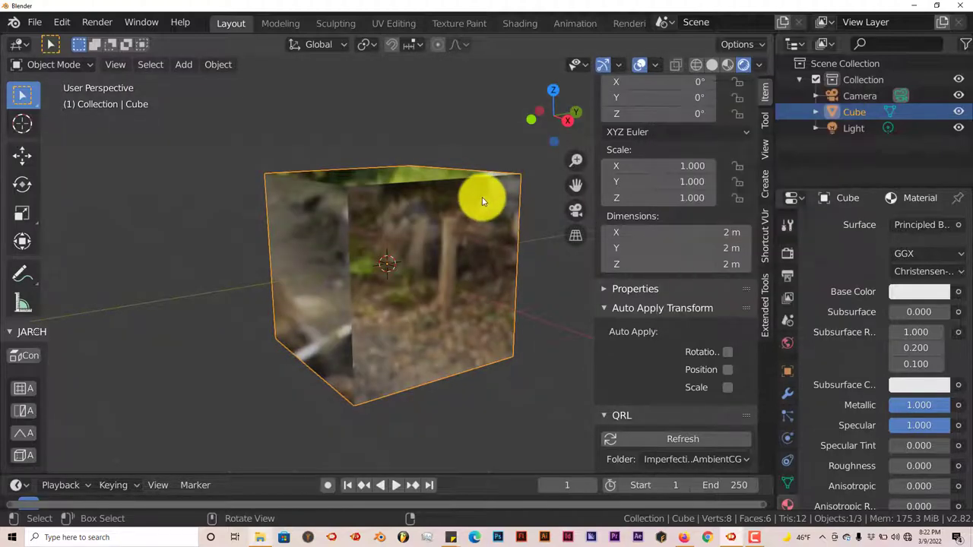
Step: Orbit closer to the cube and scroll to the QRL roughness map picker
{"action": "left_click_drag", "start_coordinate": [484, 200], "coordinate": [471, 231]}
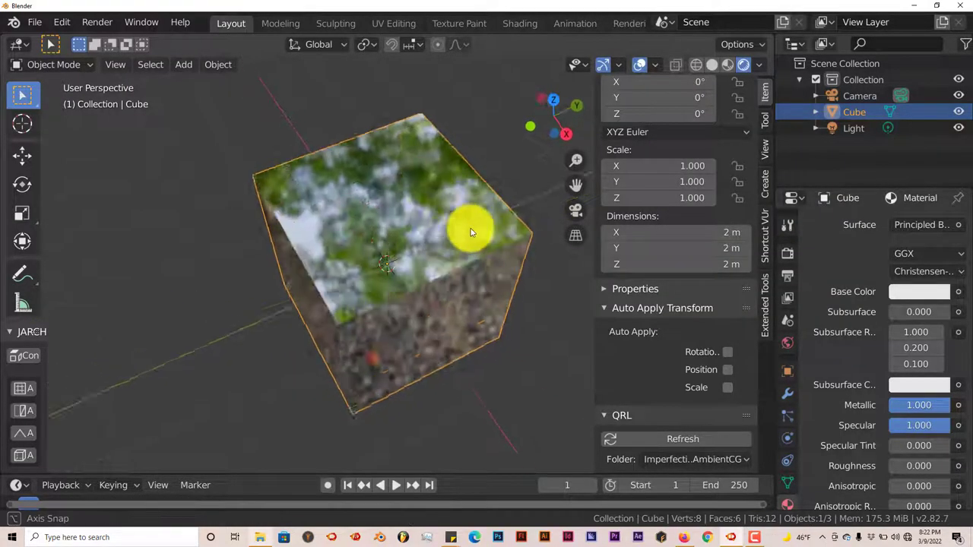
{"action": "left_click_drag", "start_coordinate": [471, 231], "coordinate": [487, 338]}
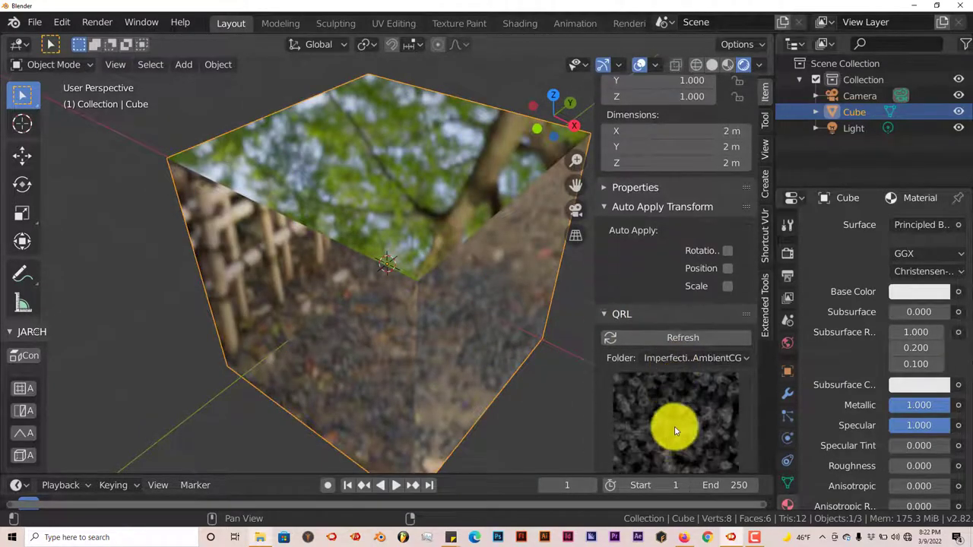
{"action": "scroll", "scroll_direction": "down", "scroll_amount": 3}
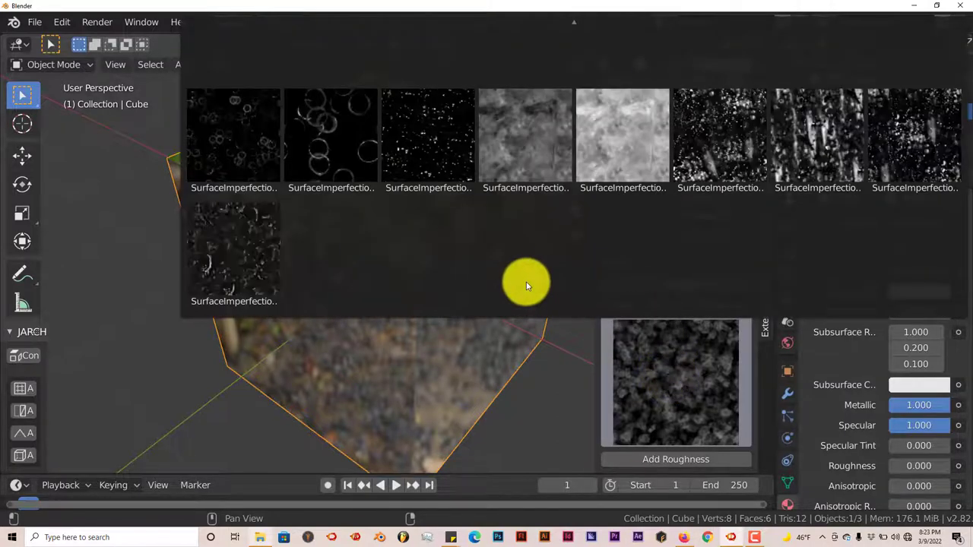
Step: Add the streaky SurfaceImperfections map as a roughness layer and inspect the cube
{"action": "left_click", "coordinate": [721, 137]}
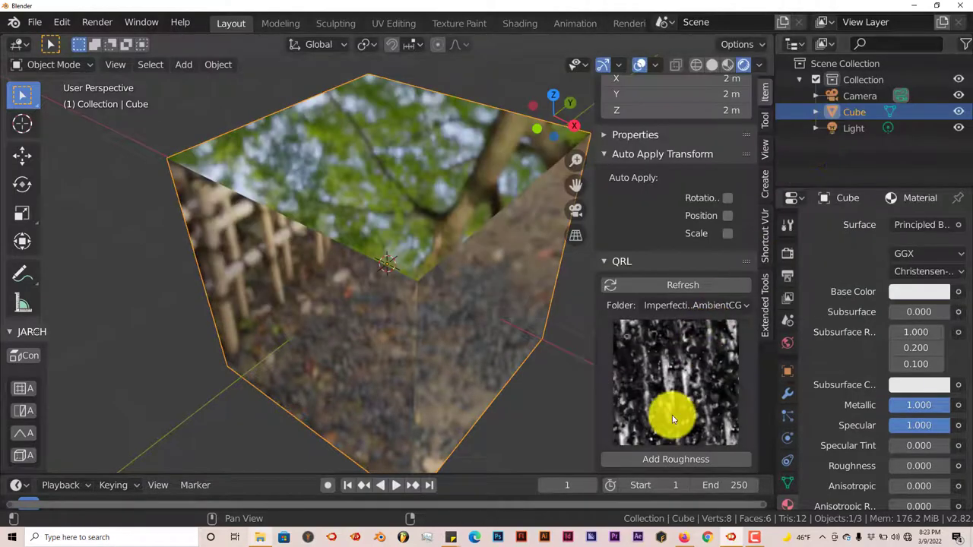
{"action": "left_click", "coordinate": [675, 459]}
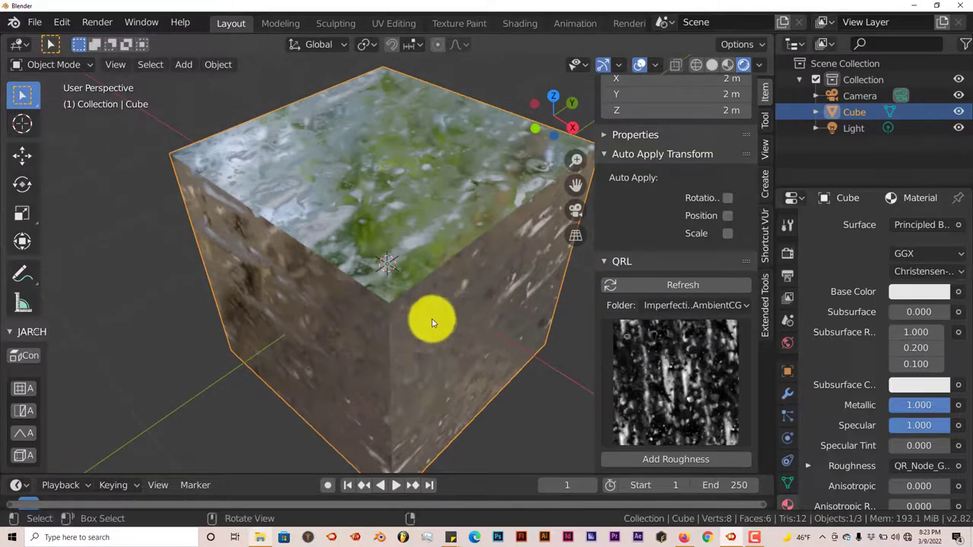
{"action": "left_click_drag", "start_coordinate": [433, 320], "coordinate": [399, 319]}
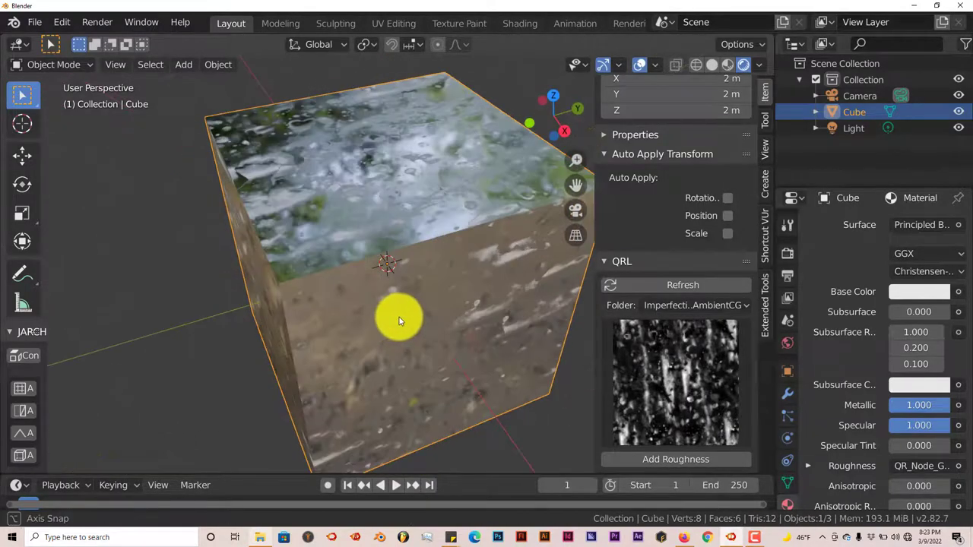
{"action": "left_click_drag", "start_coordinate": [399, 320], "coordinate": [373, 327]}
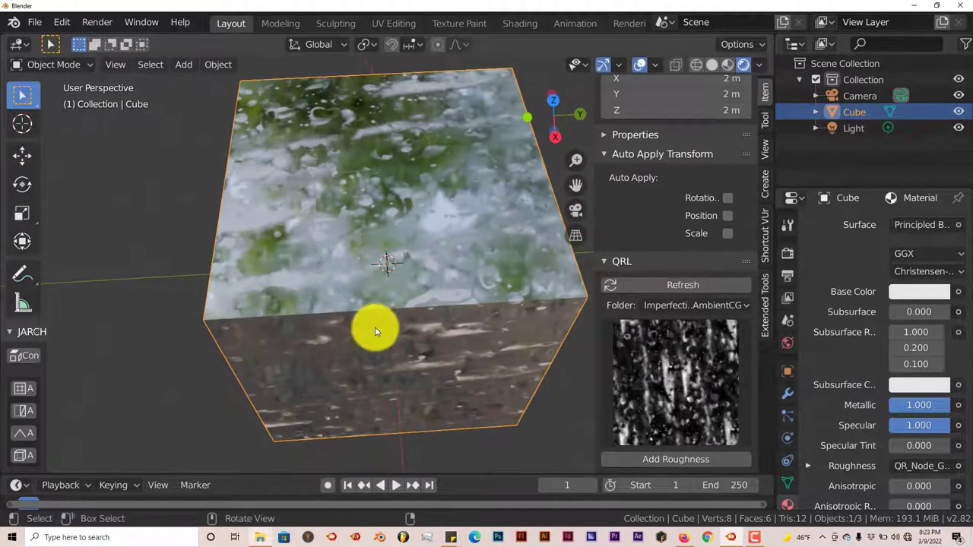
{"action": "left_click_drag", "start_coordinate": [373, 332], "coordinate": [398, 296]}
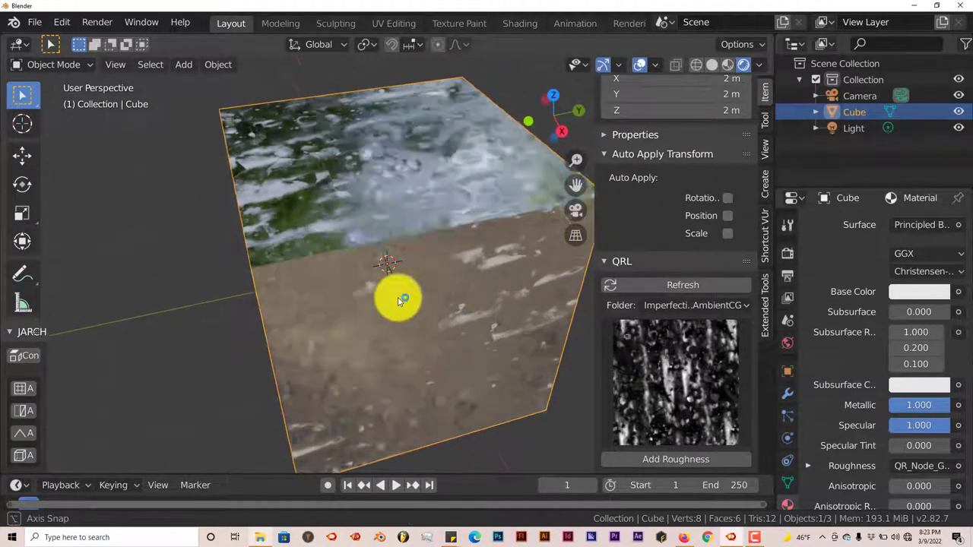
{"action": "left_click_drag", "start_coordinate": [399, 301], "coordinate": [416, 311]}
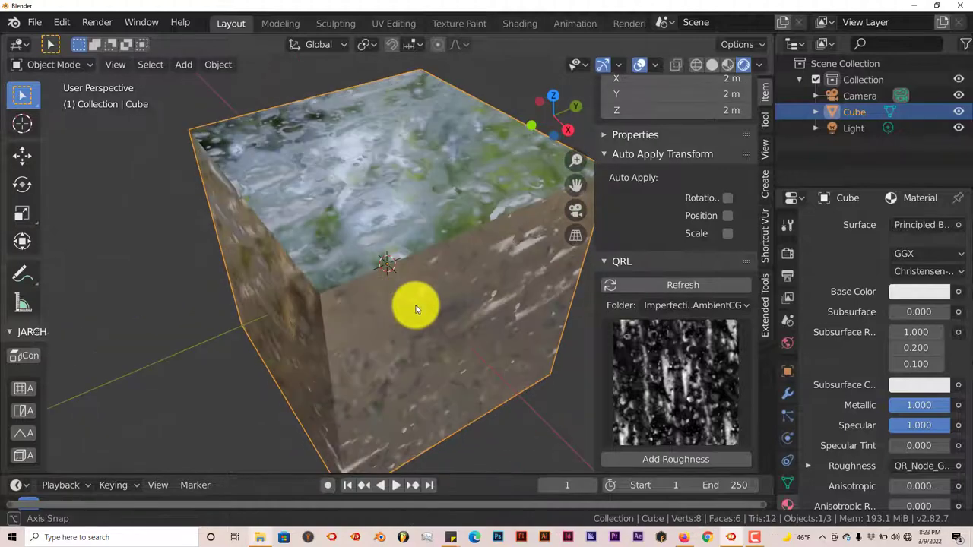
Step: Orbit to a lower side view to check where the streaky roughness shows
{"action": "left_click_drag", "start_coordinate": [416, 310], "coordinate": [386, 315]}
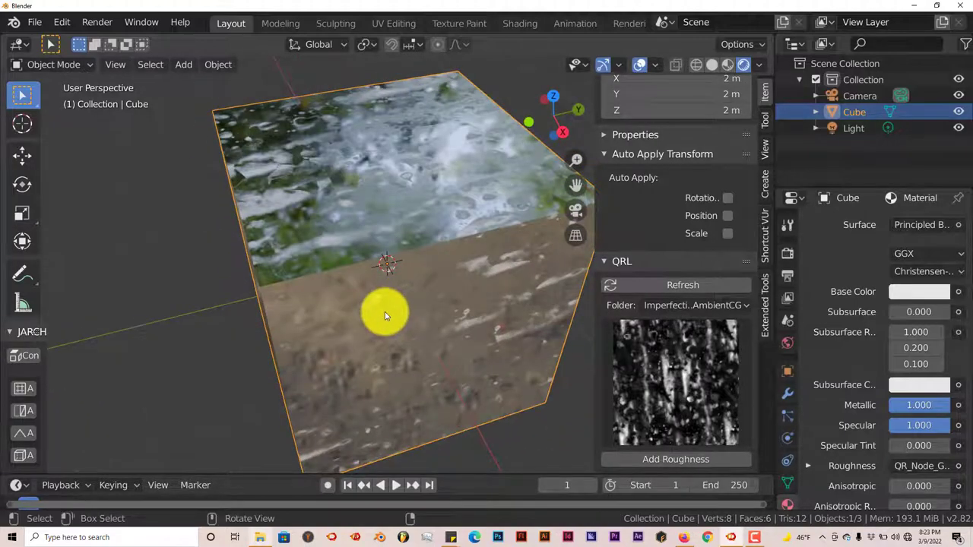
{"action": "left_click_drag", "start_coordinate": [383, 314], "coordinate": [372, 301]}
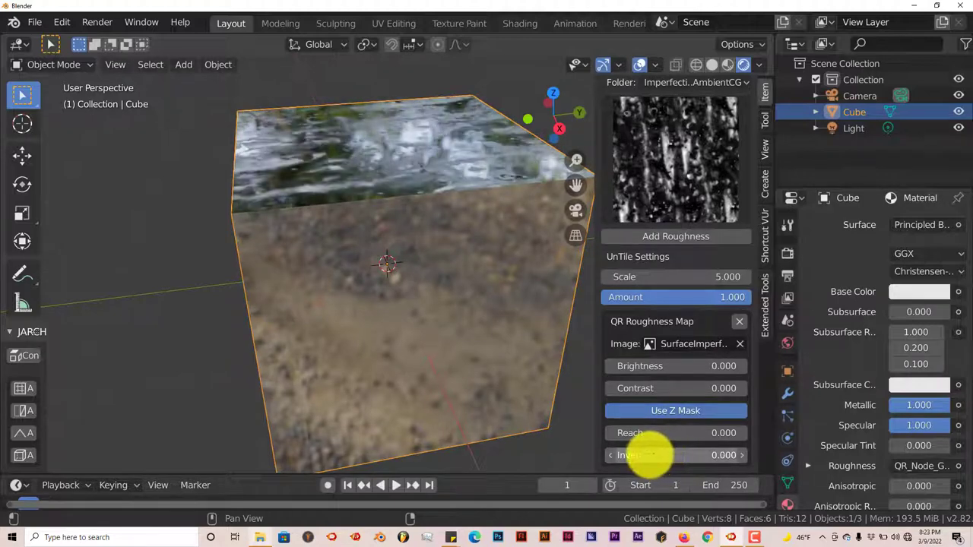
Step: Choose the Fingerprints map for a second roughness layer
{"action": "left_click_drag", "start_coordinate": [646, 455], "coordinate": [486, 356]}
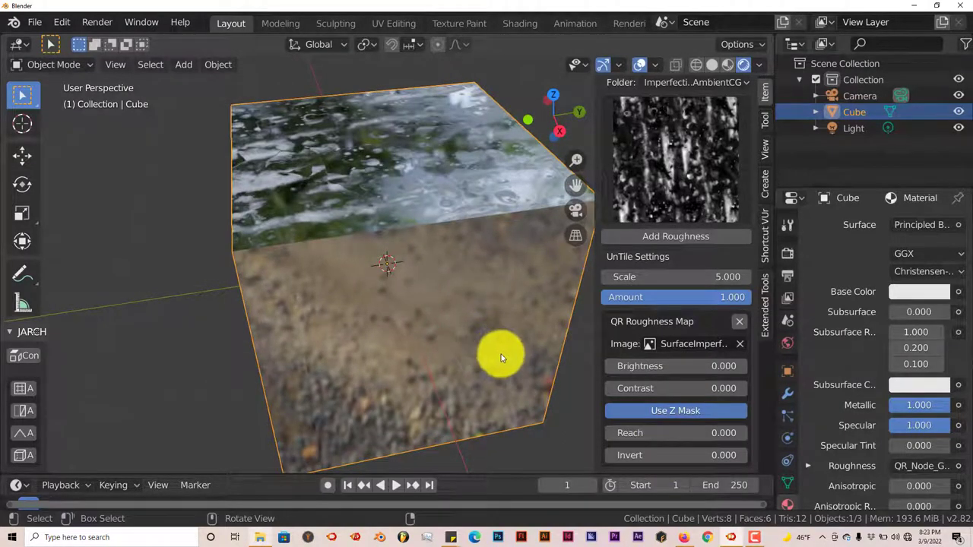
{"action": "mouse_move", "coordinate": [499, 349]}
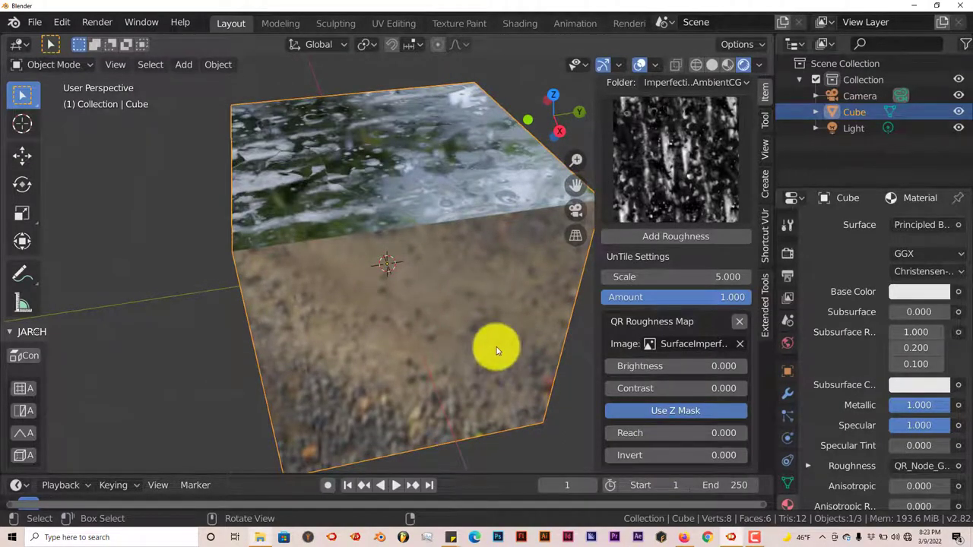
{"action": "left_click", "coordinate": [694, 344]}
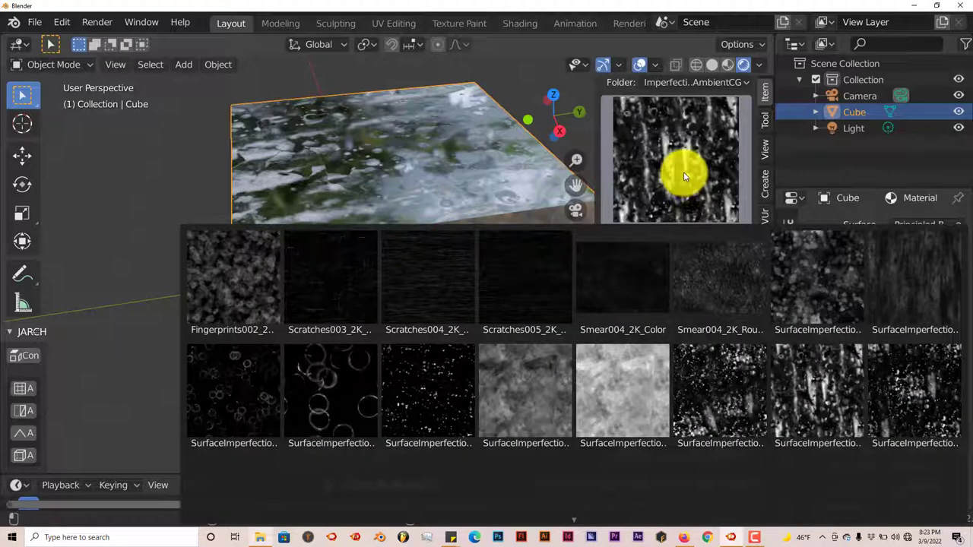
{"action": "mouse_move", "coordinate": [687, 179]}
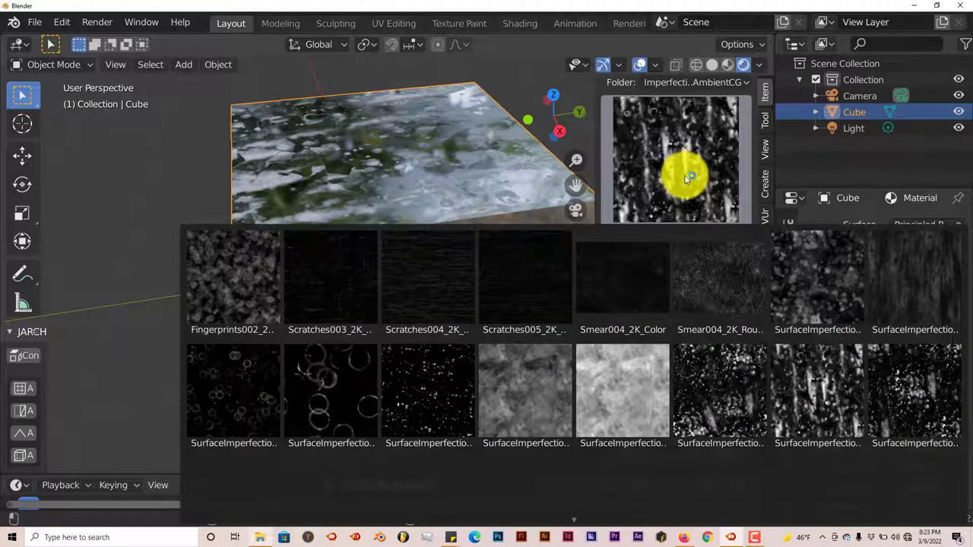
{"action": "left_click", "coordinate": [624, 279]}
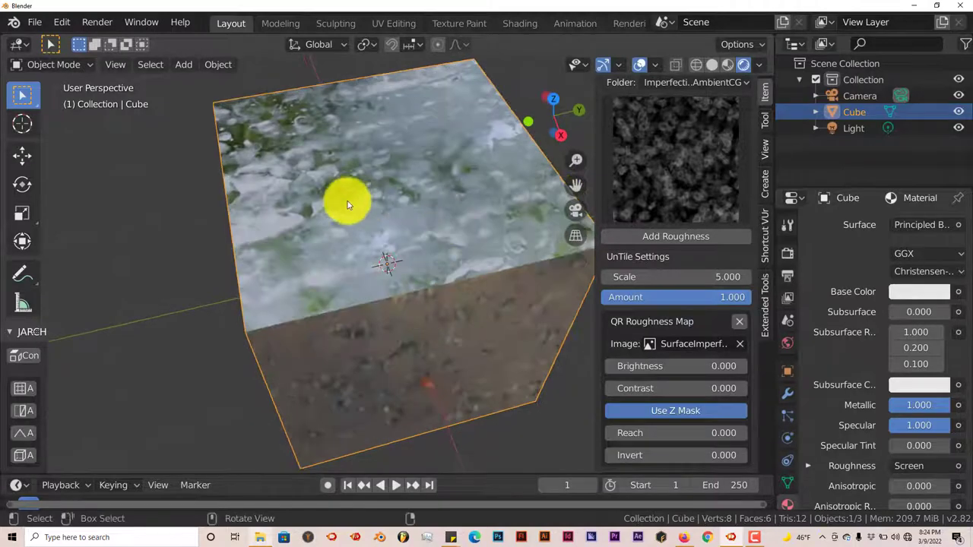
{"action": "left_click_drag", "start_coordinate": [349, 206], "coordinate": [380, 225]}
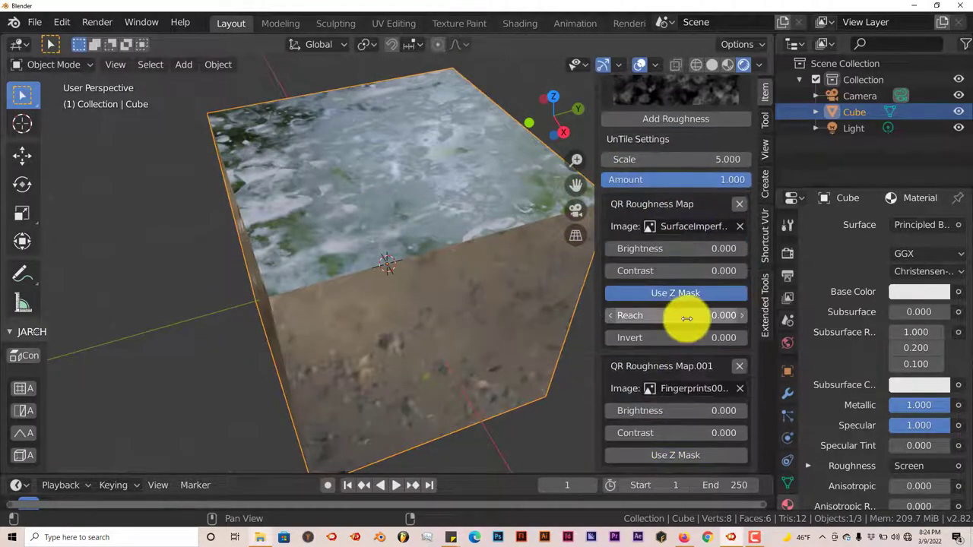
{"action": "mouse_move", "coordinate": [666, 335]}
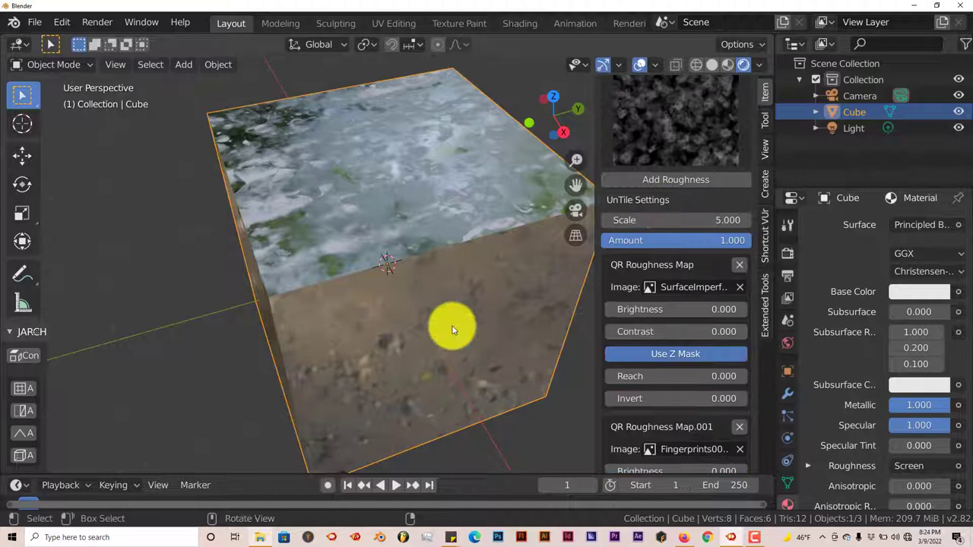
{"action": "left_click_drag", "start_coordinate": [453, 331], "coordinate": [392, 285]}
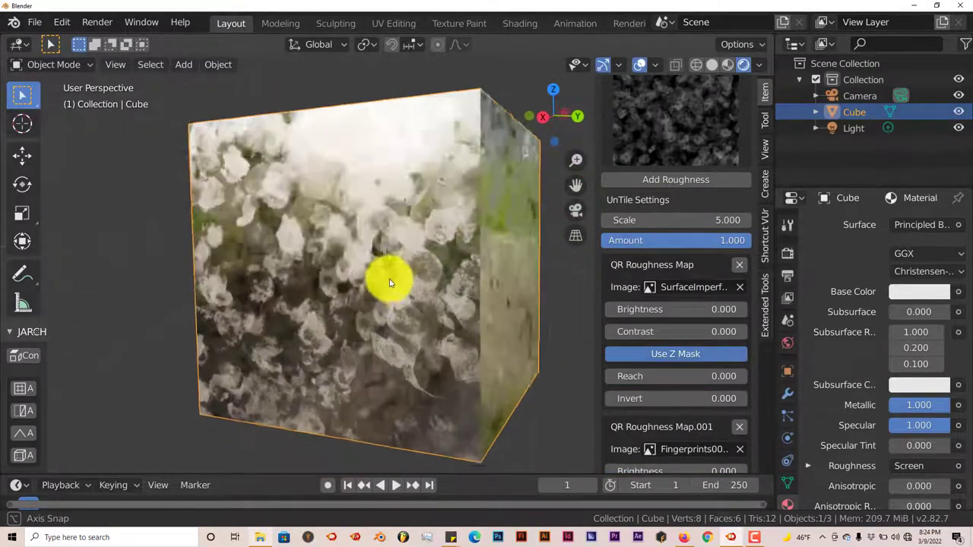
{"action": "left_click_drag", "start_coordinate": [393, 284], "coordinate": [383, 319]}
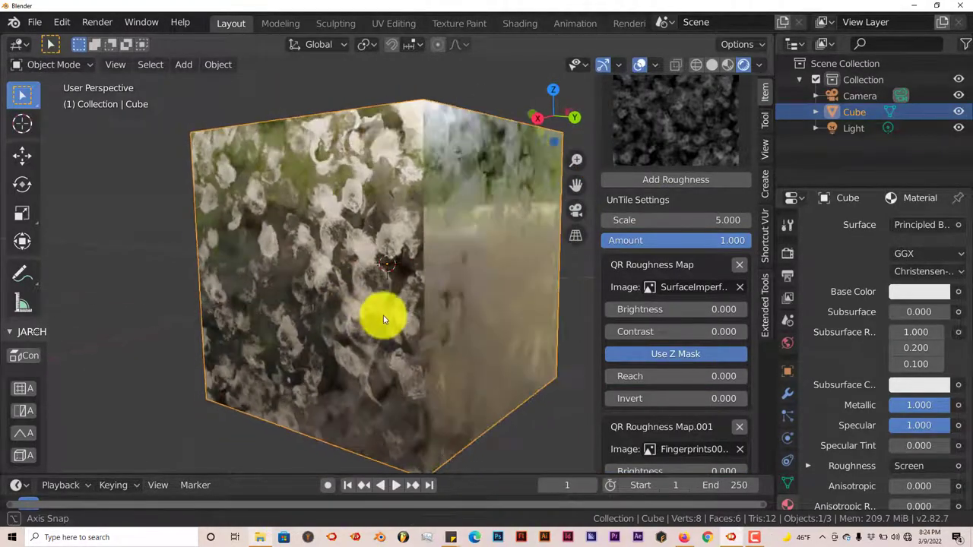
{"action": "left_click_drag", "start_coordinate": [383, 319], "coordinate": [337, 327]}
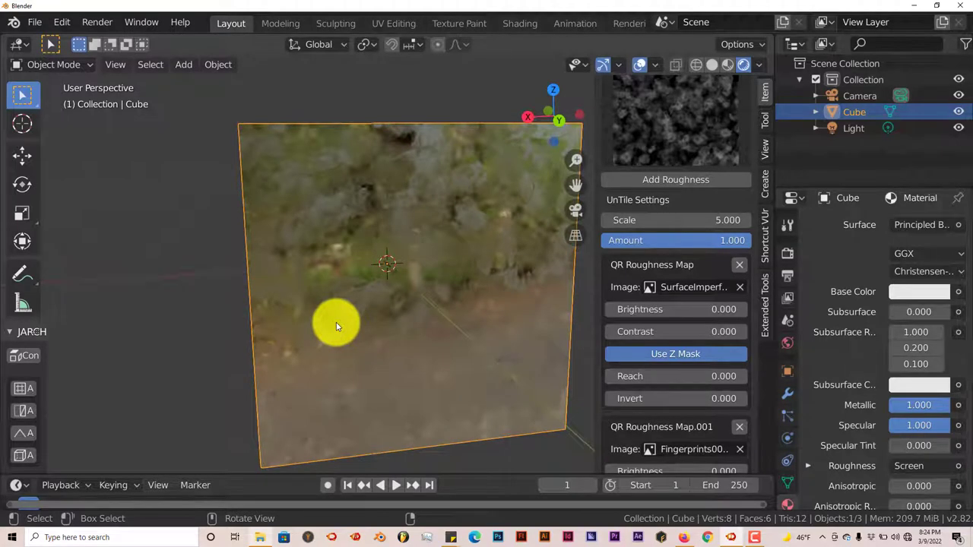
{"action": "left_click_drag", "start_coordinate": [334, 327], "coordinate": [357, 343]}
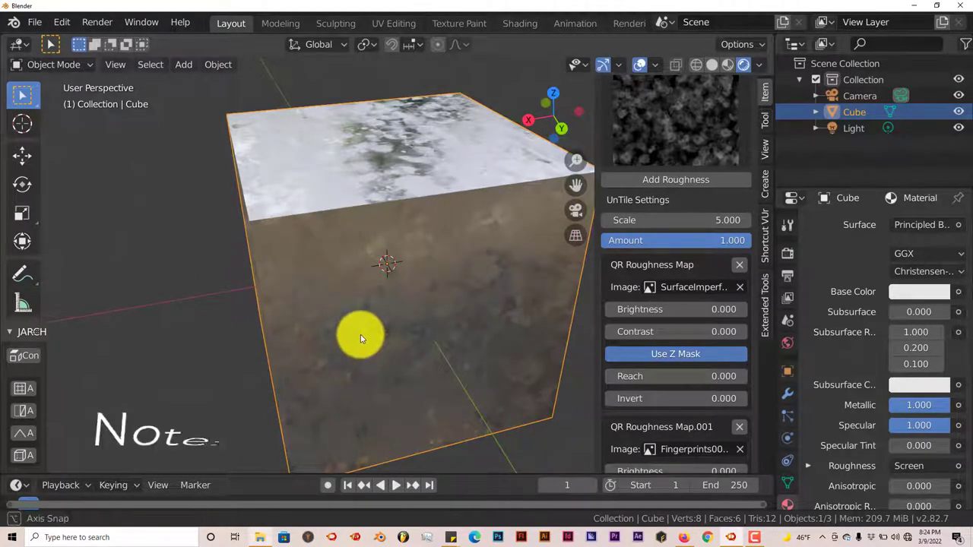
{"action": "left_click_drag", "start_coordinate": [364, 338], "coordinate": [353, 292]}
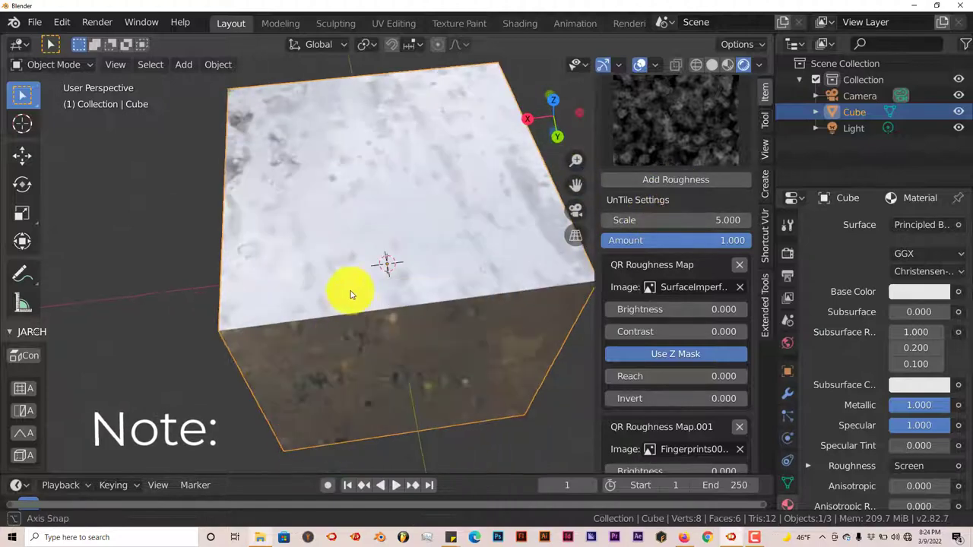
{"action": "left_click_drag", "start_coordinate": [350, 295], "coordinate": [383, 264]}
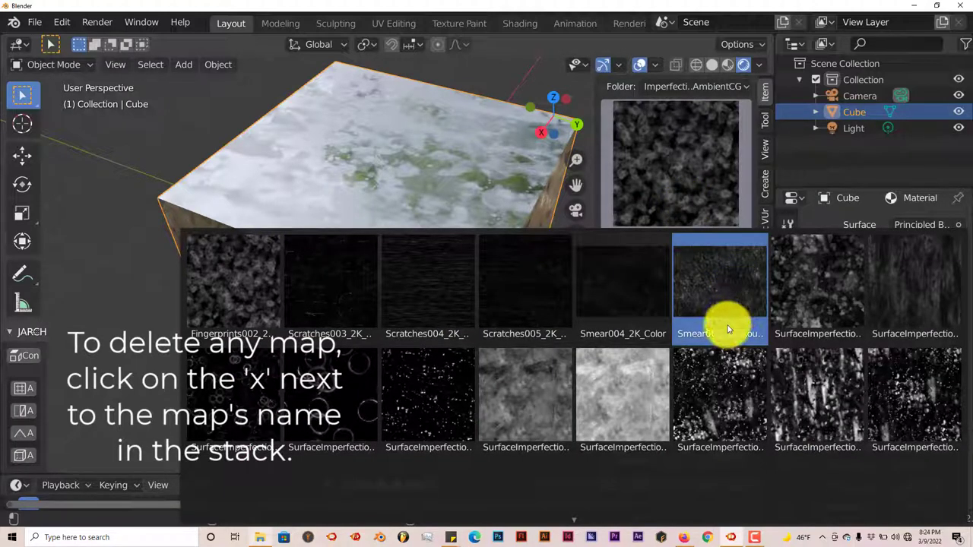
Step: Add Smear004_2K_Roughness as QR Roughness Map.002, the third layer on the cube
{"action": "left_click", "coordinate": [623, 395]}
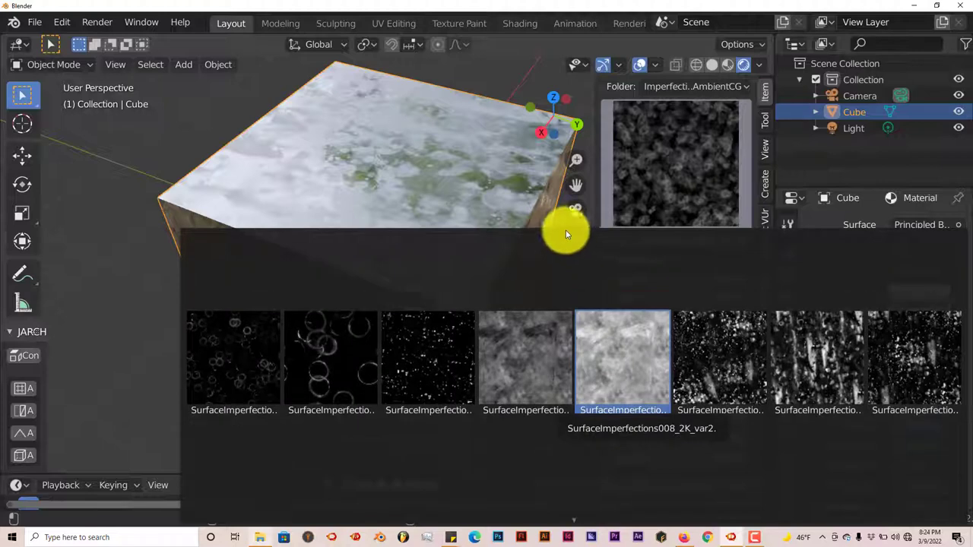
{"action": "scroll", "scroll_direction": "up", "scroll_amount": 3}
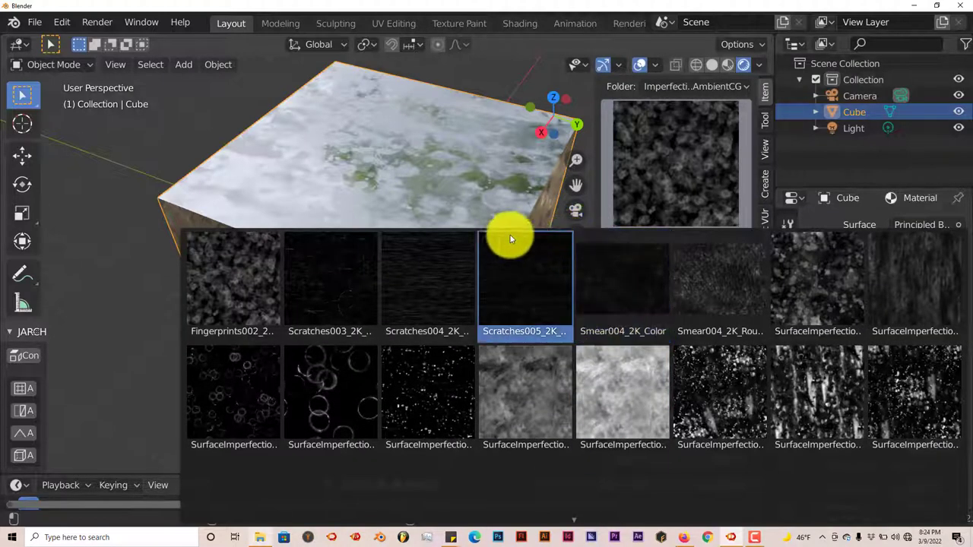
{"action": "left_click", "coordinate": [719, 280]}
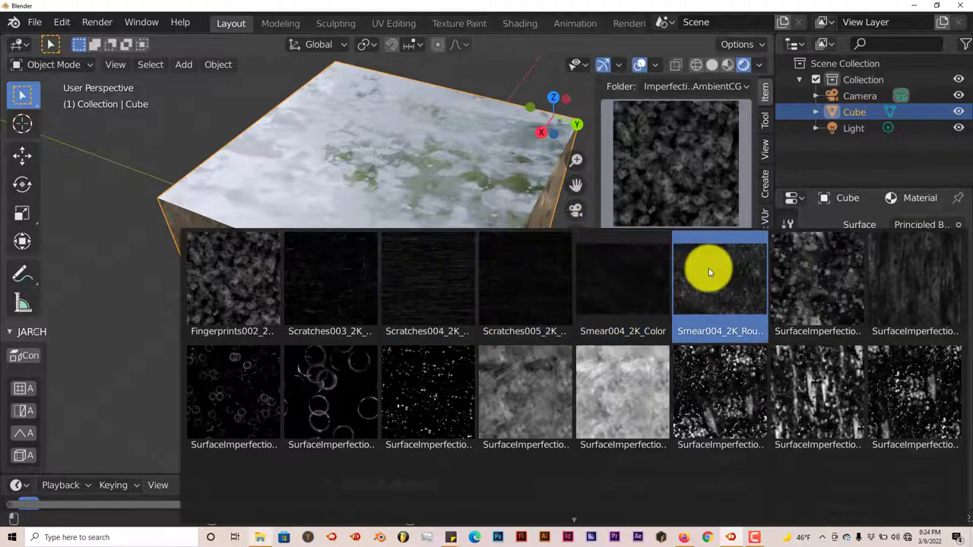
{"action": "left_click", "coordinate": [719, 280]}
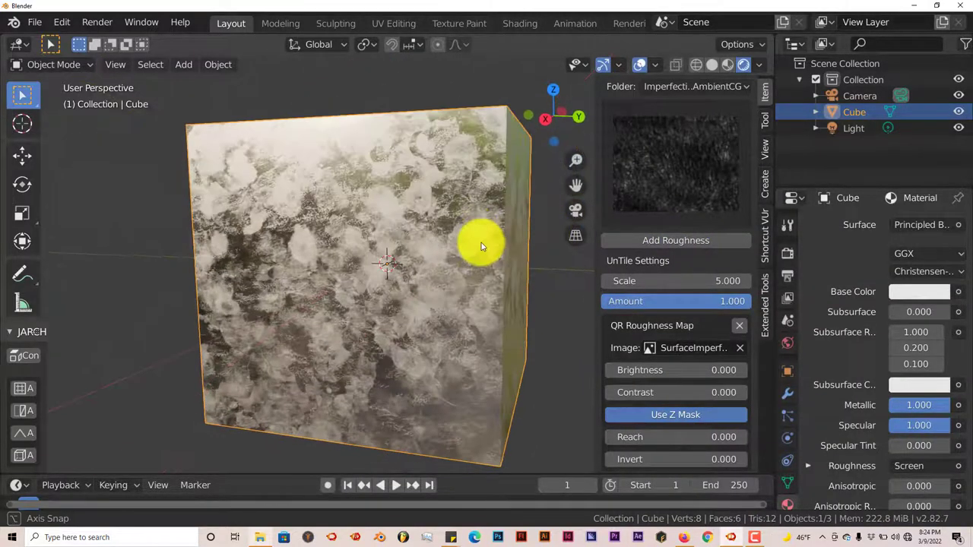
{"action": "scroll", "scroll_direction": "down", "scroll_amount": 3}
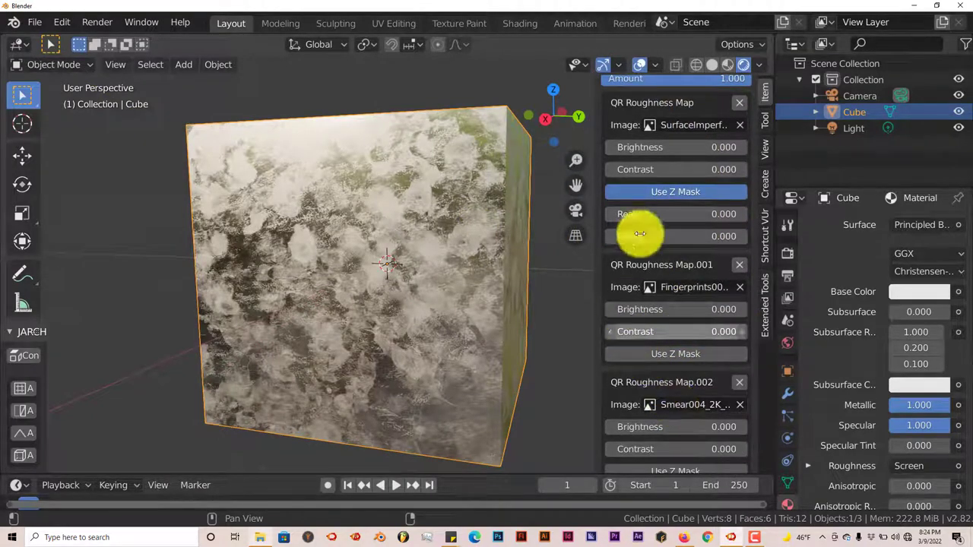
{"action": "scroll", "scroll_direction": "down", "scroll_amount": 3}
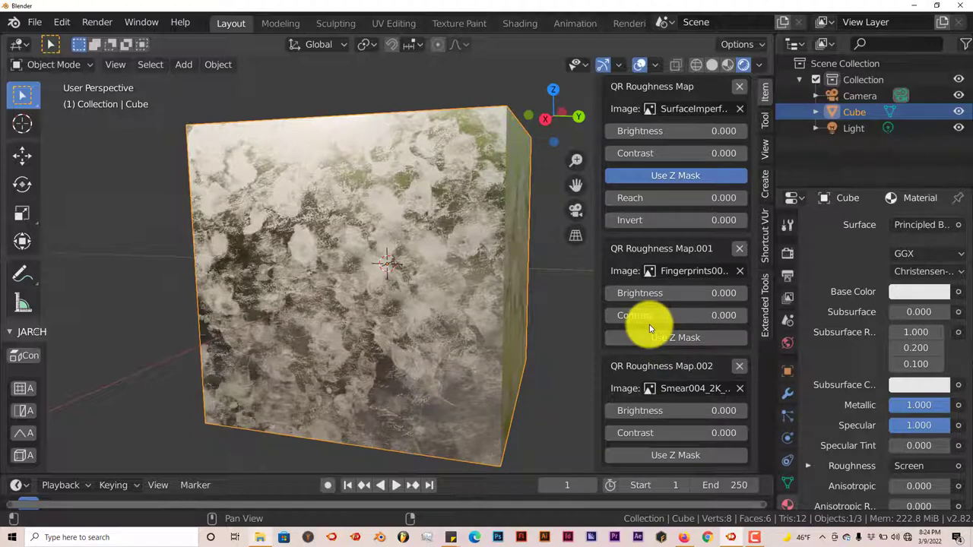
{"action": "left_click_drag", "start_coordinate": [650, 329], "coordinate": [462, 356]}
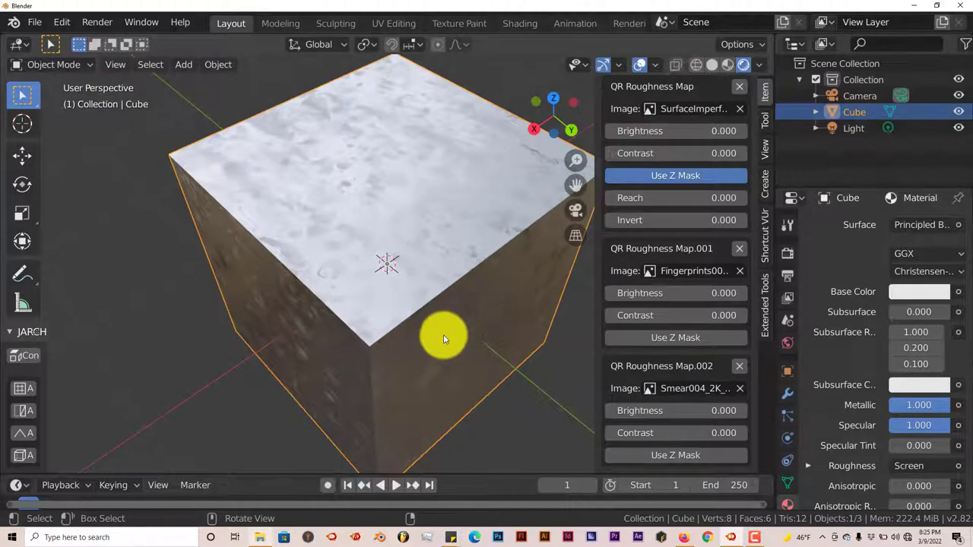
{"action": "left_click_drag", "start_coordinate": [444, 337], "coordinate": [402, 301]}
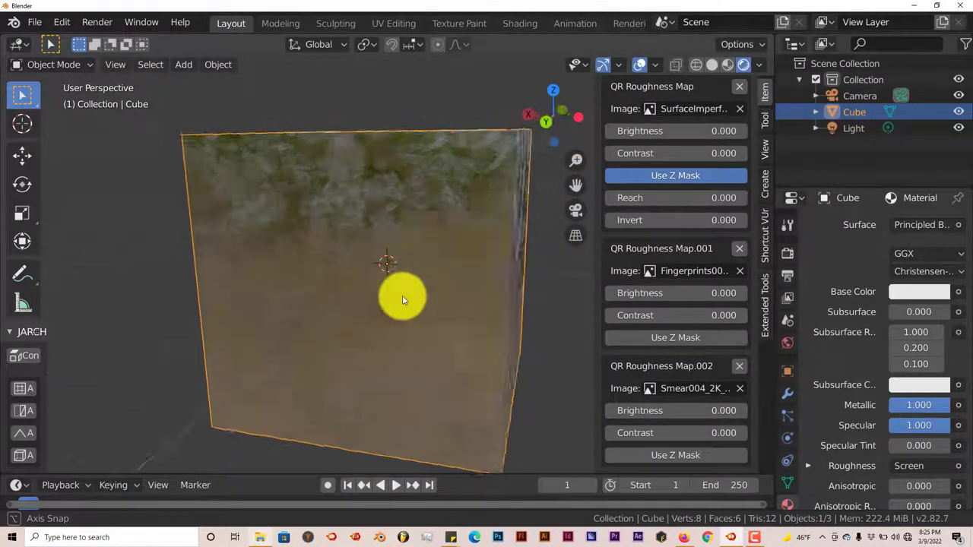
{"action": "left_click_drag", "start_coordinate": [403, 301], "coordinate": [479, 338]}
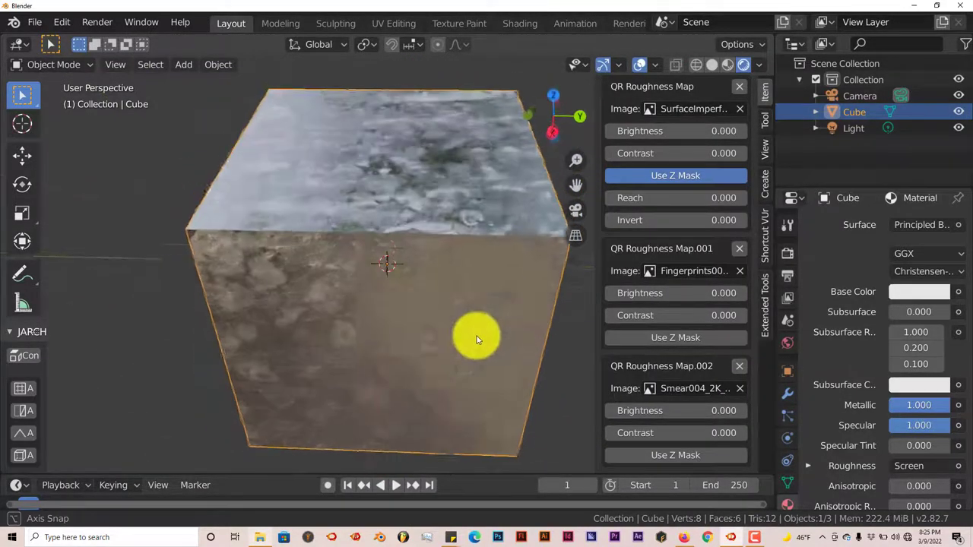
{"action": "left_click_drag", "start_coordinate": [477, 340], "coordinate": [423, 307]}
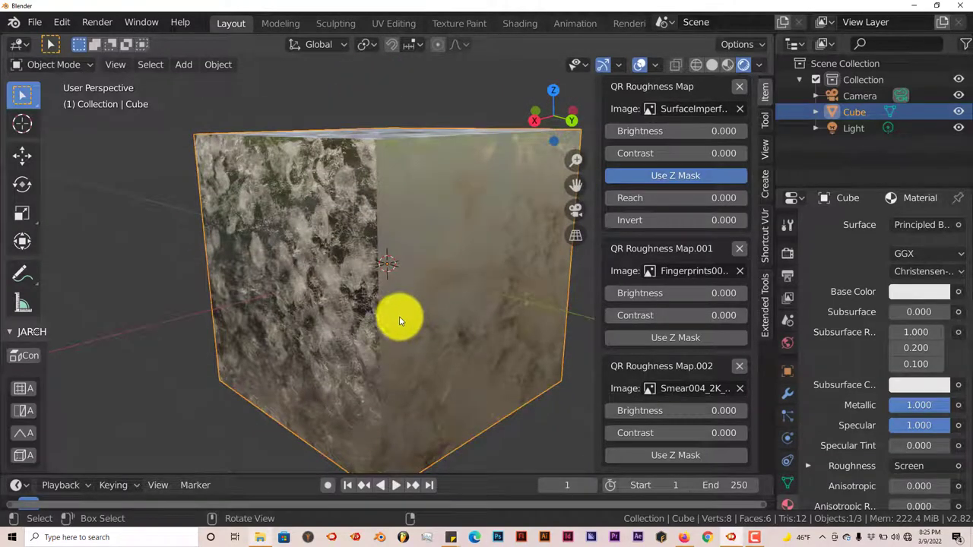
{"action": "left_click_drag", "start_coordinate": [398, 319], "coordinate": [422, 315]}
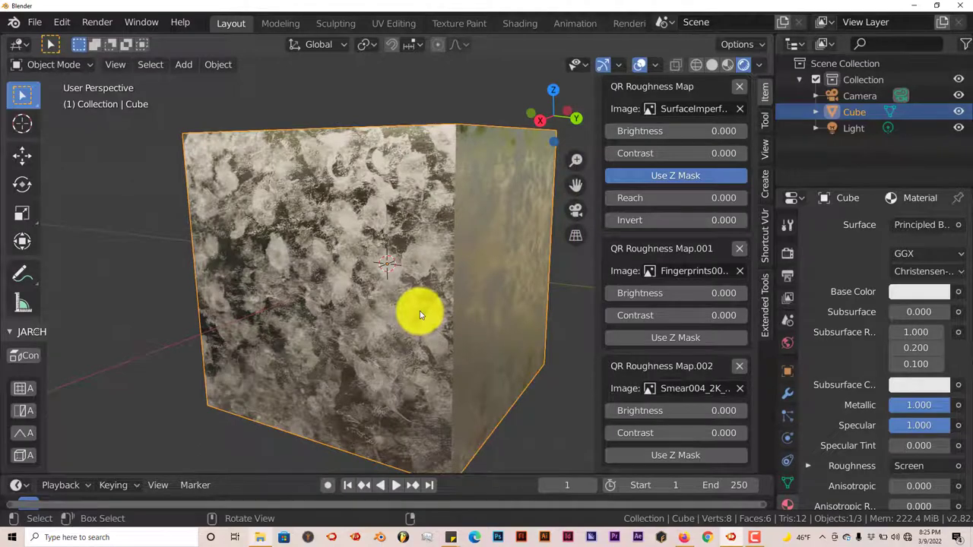
{"action": "left_click_drag", "start_coordinate": [418, 315], "coordinate": [399, 332]}
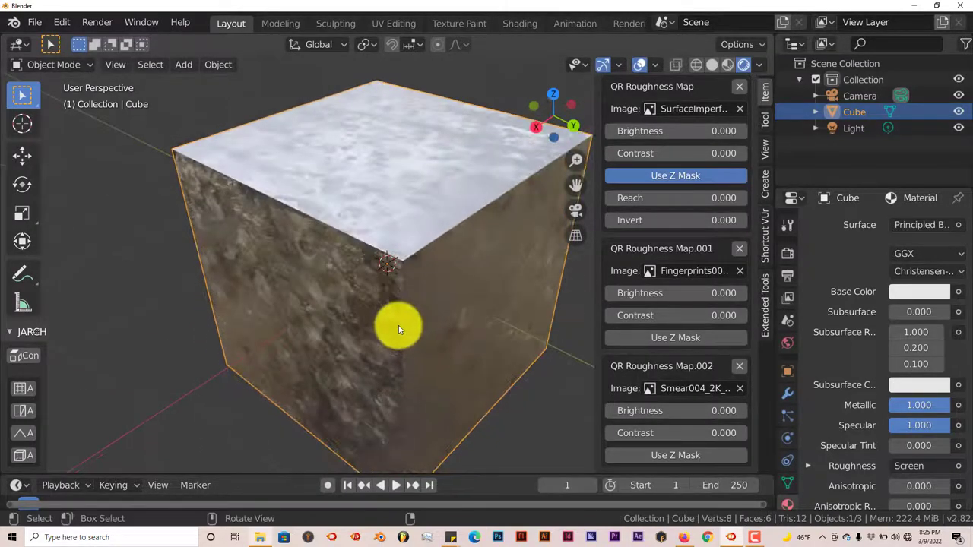
{"action": "left_click_drag", "start_coordinate": [395, 327], "coordinate": [373, 327]}
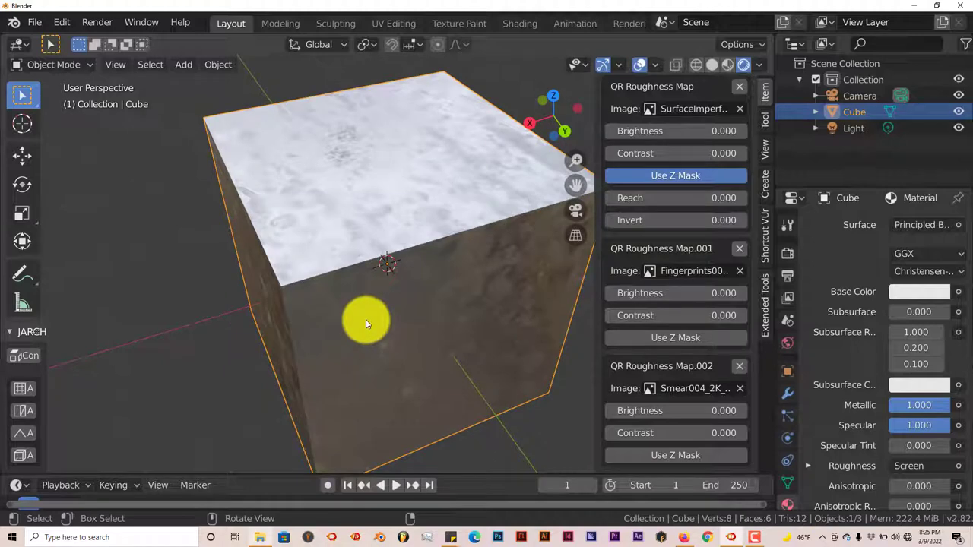
{"action": "left_click_drag", "start_coordinate": [365, 322], "coordinate": [350, 338]}
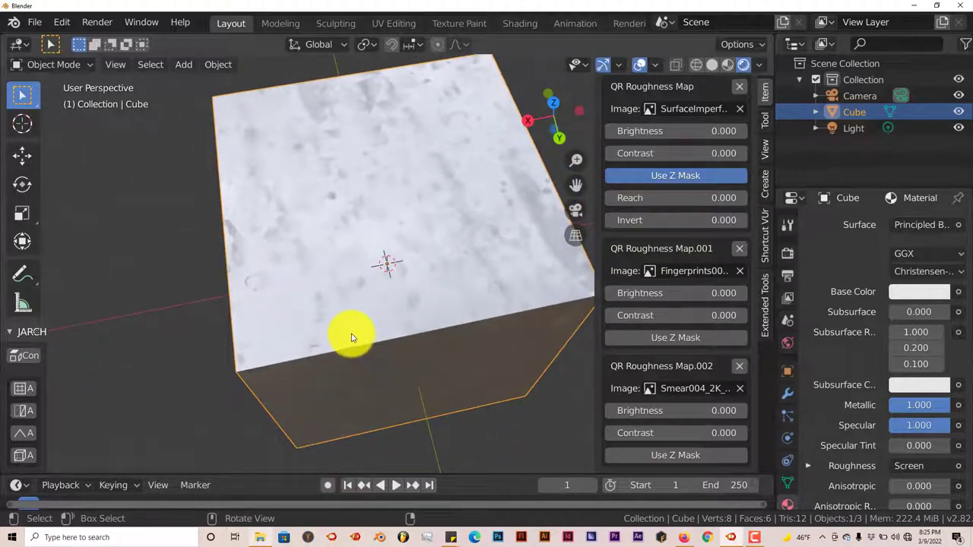
{"action": "left_click_drag", "start_coordinate": [353, 337], "coordinate": [341, 343]}
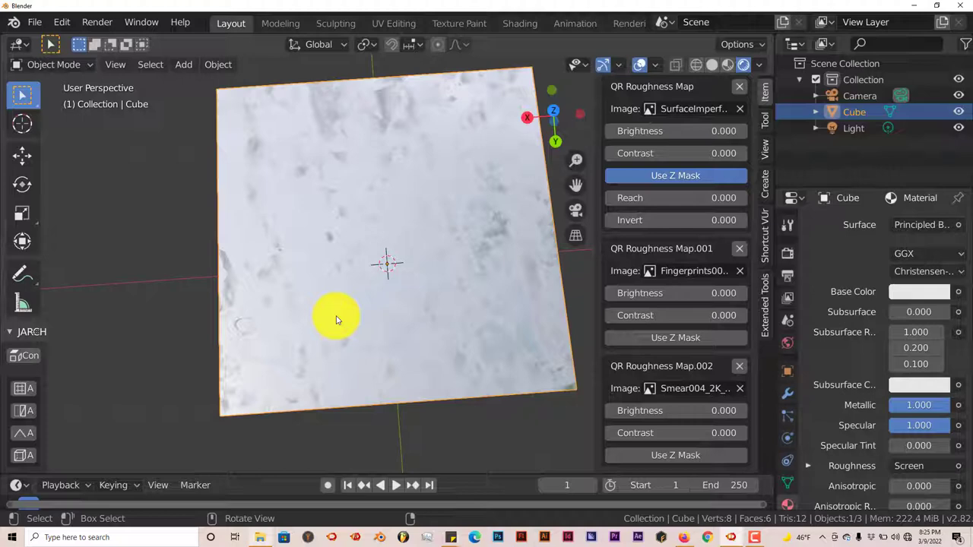
{"action": "mouse_move", "coordinate": [340, 313]}
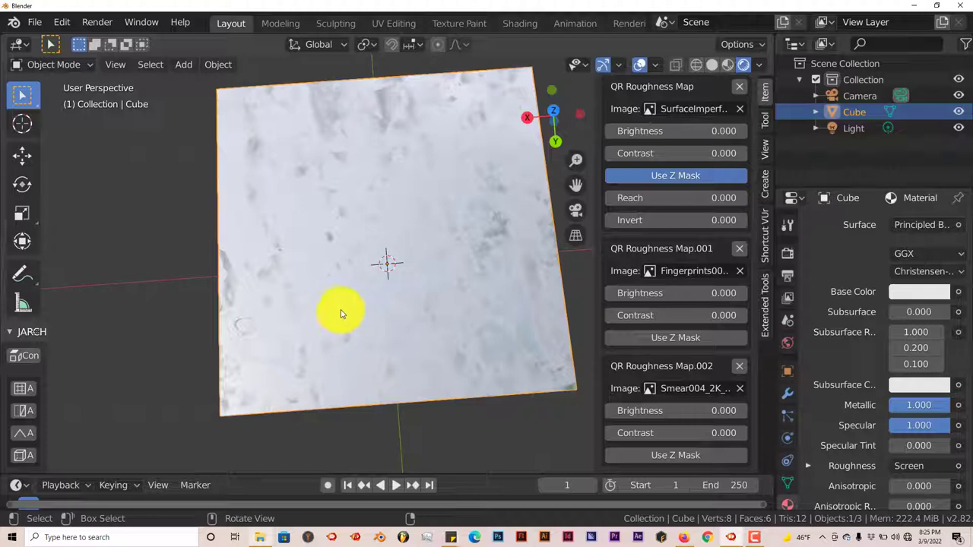